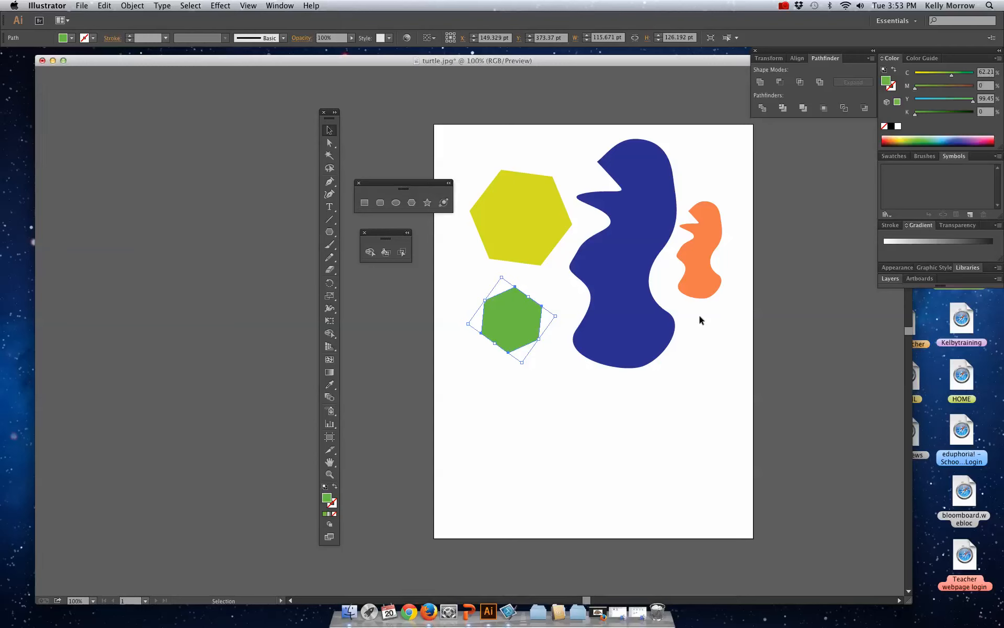
mouse_move(535, 322)
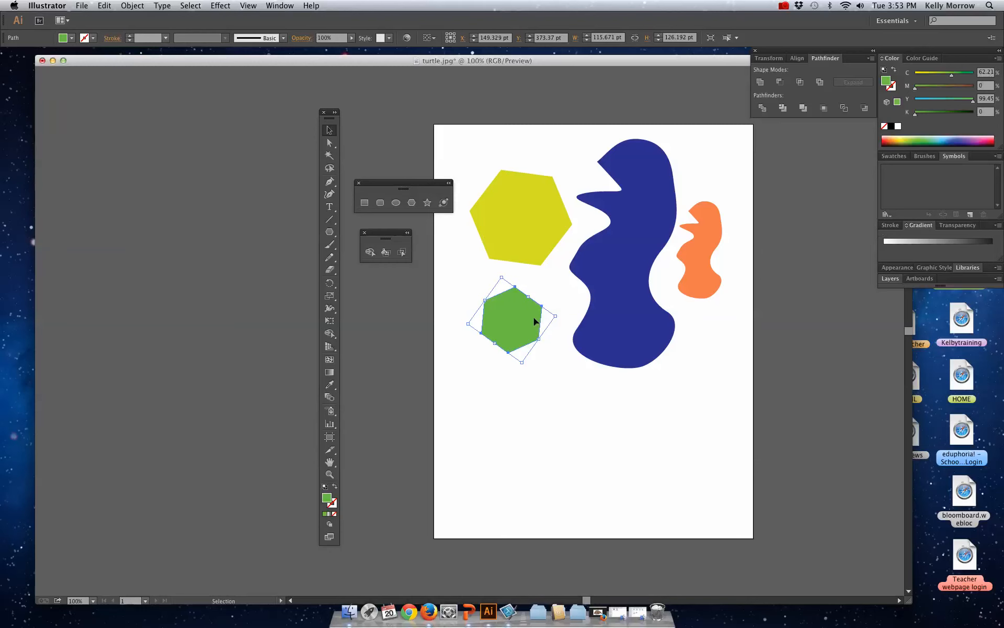
- Nudge the green hexagon up and right, and move the floating Shape Builder panel aside
left_click_drag(534, 321, 527, 313)
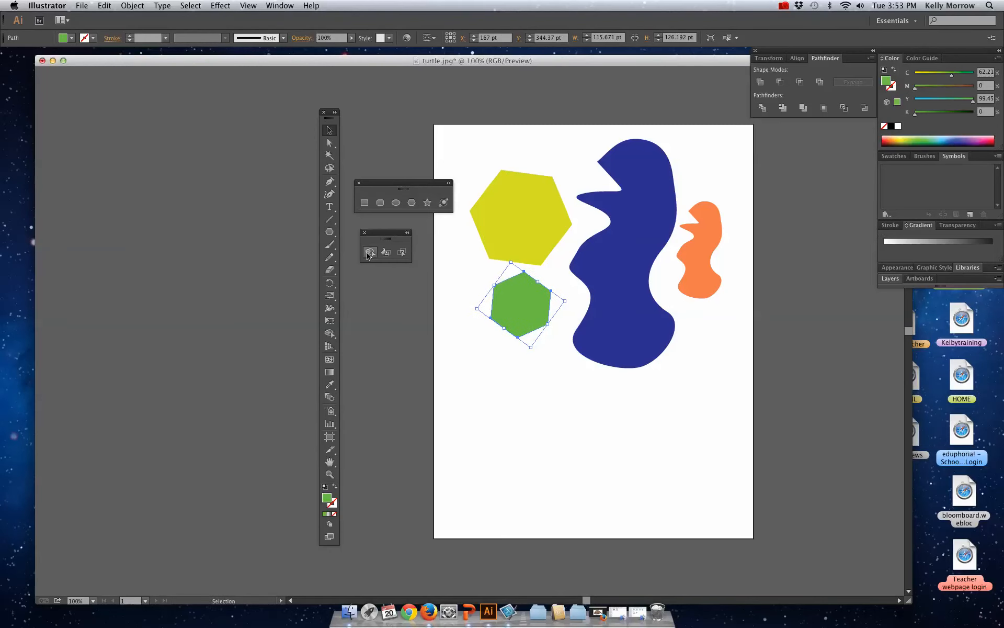
mouse_move(329, 333)
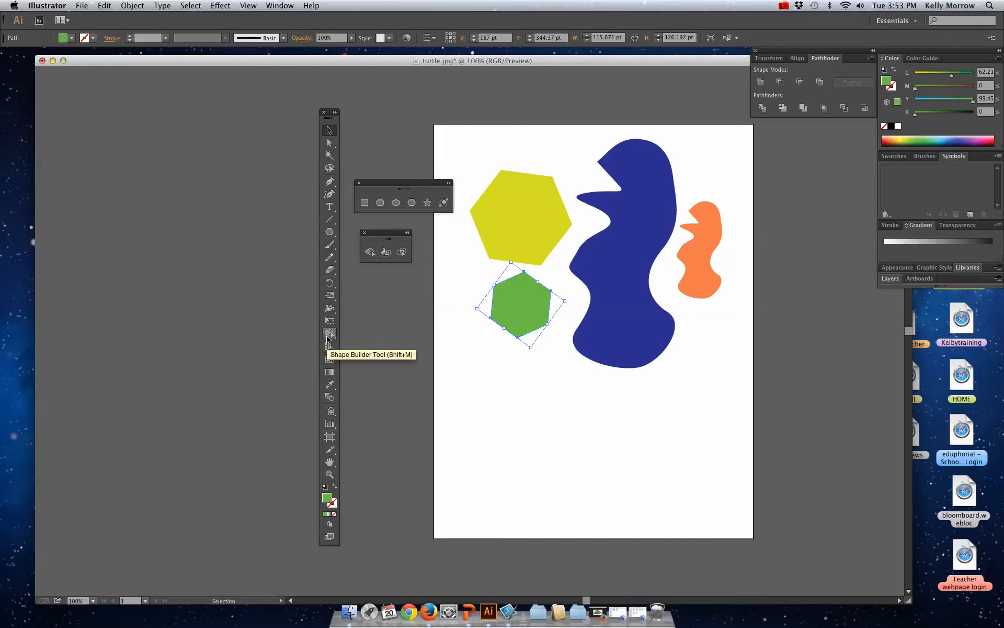
mouse_move(344, 317)
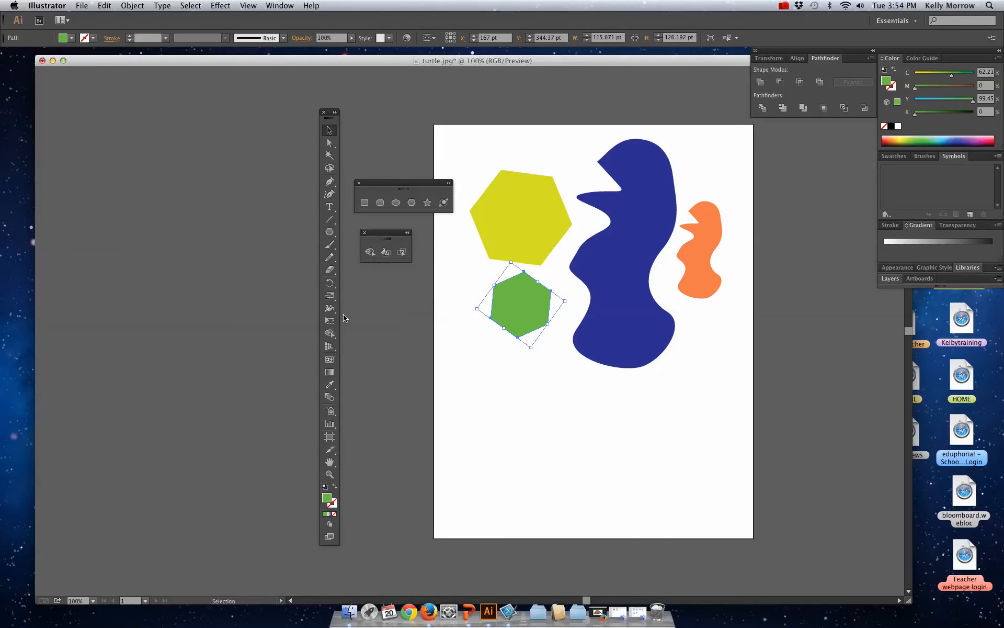
left_click_drag(386, 232, 415, 241)
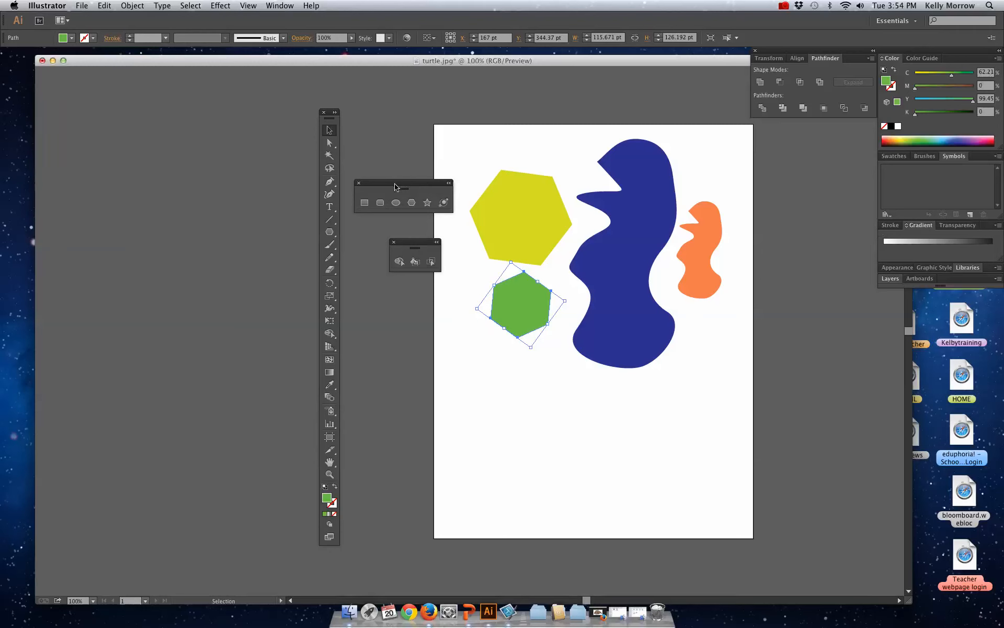
left_click(329, 232)
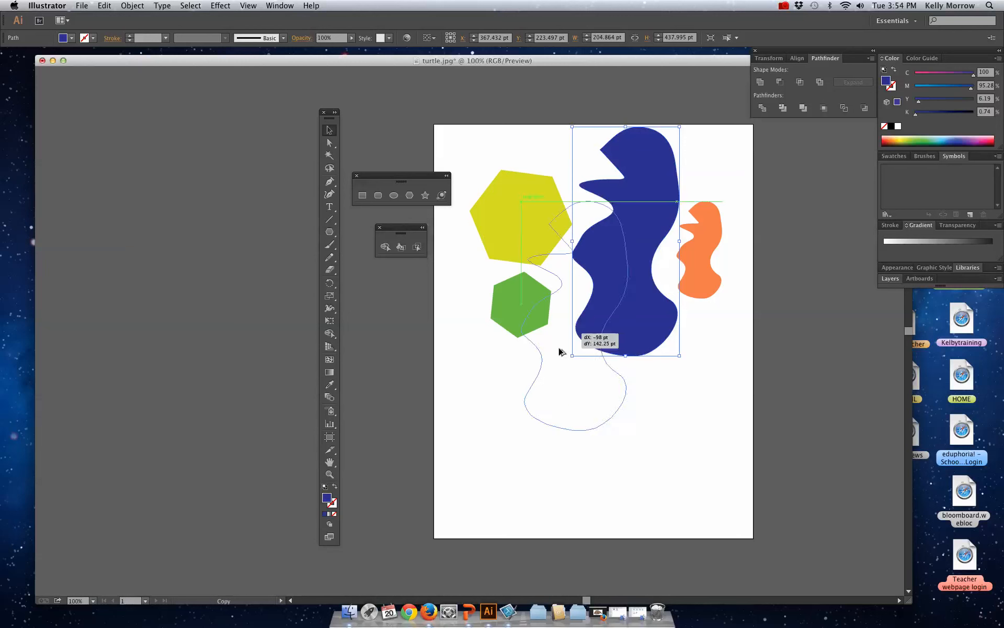
- Option-drag a copy of the blue blob to the lower left and scale it down
left_click_drag(625, 241, 513, 393)
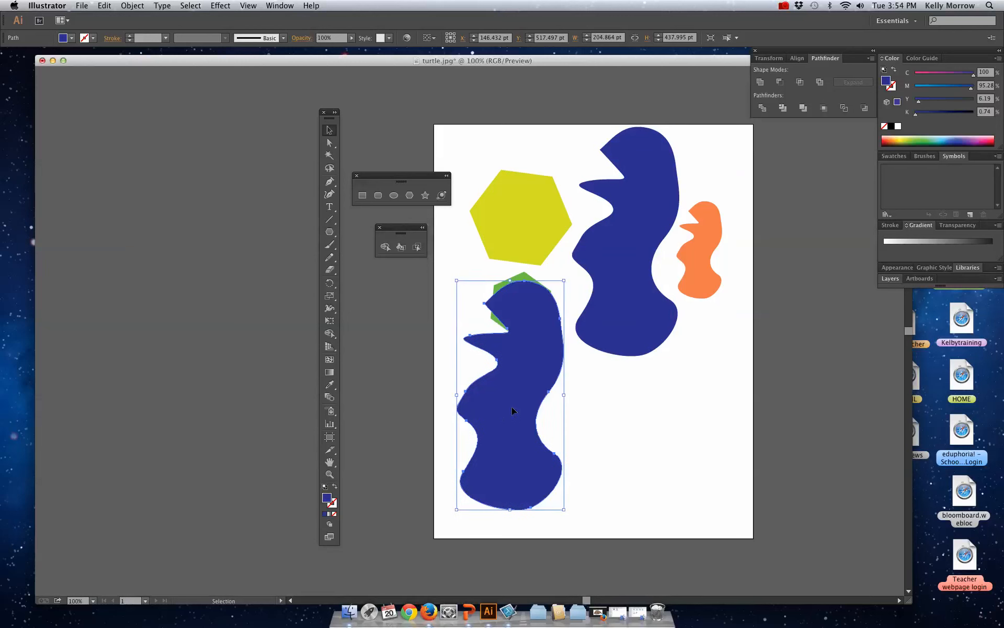
left_click_drag(511, 394, 625, 249)
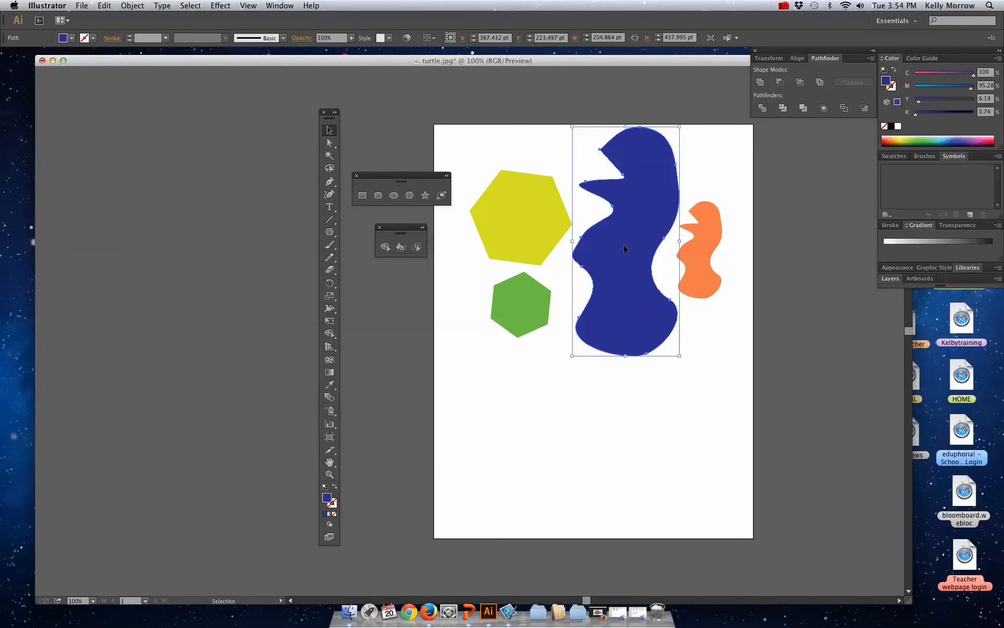
left_click_drag(625, 240, 480, 378)
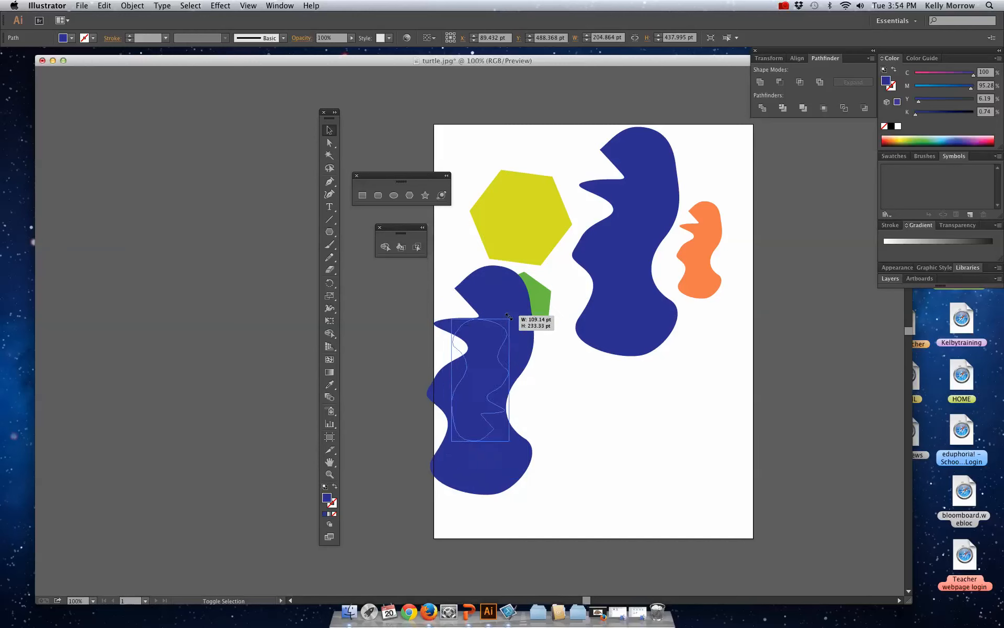
left_click_drag(481, 317, 516, 338)
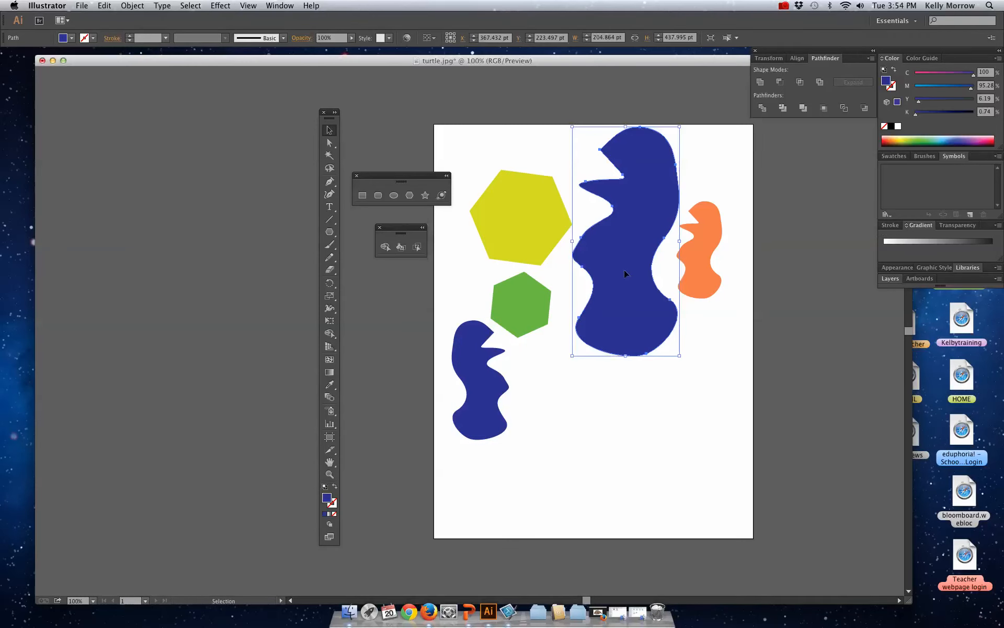
- Reflect the blue blob across the horizontal axis via Transform > Reflect, then deselect
right_click(621, 293)
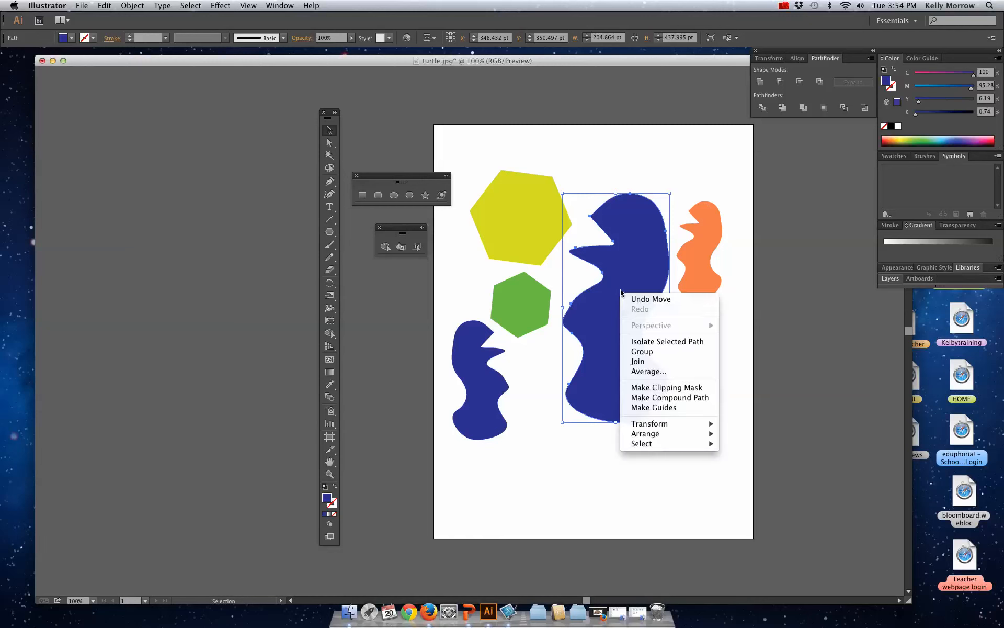
mouse_move(648, 423)
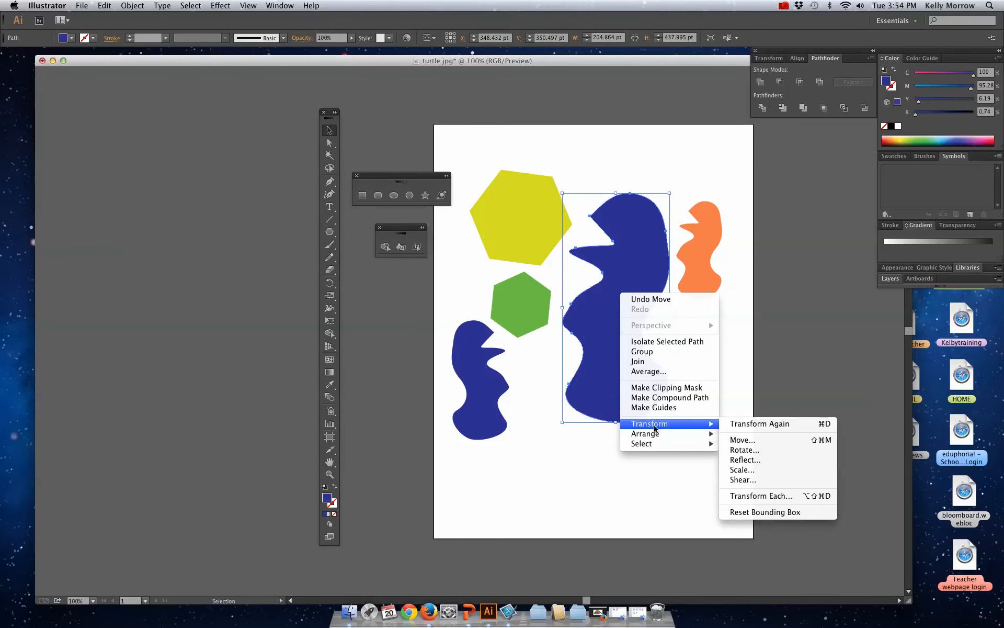
mouse_move(743, 460)
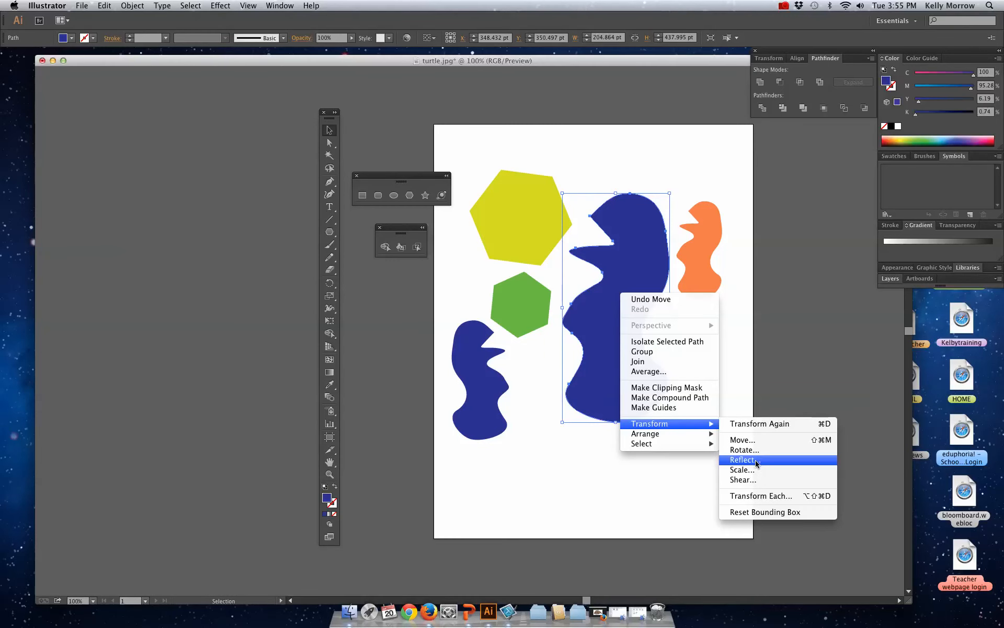
left_click(744, 460)
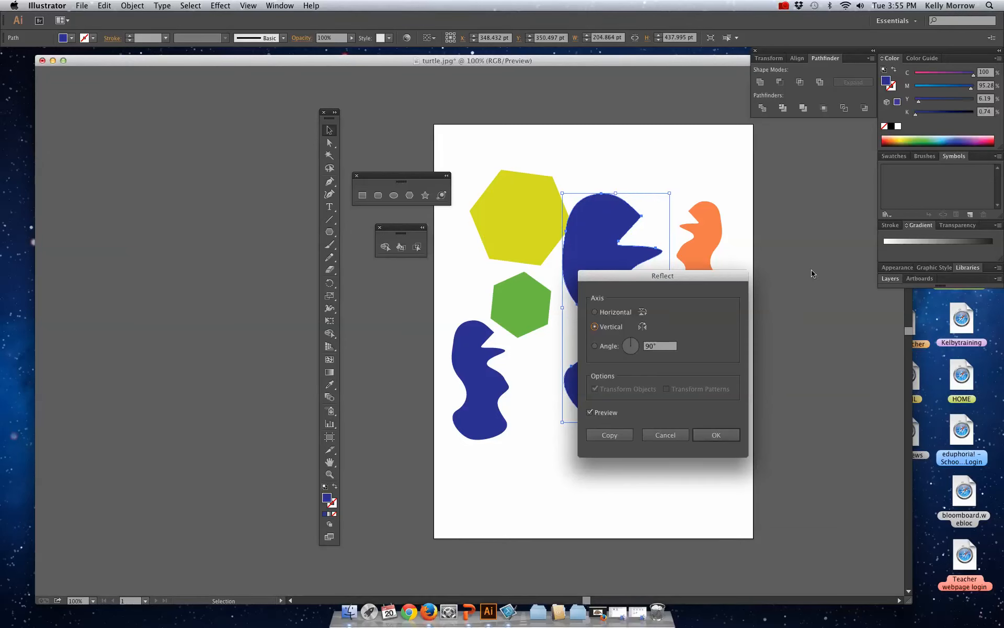
left_click_drag(663, 275, 757, 272)
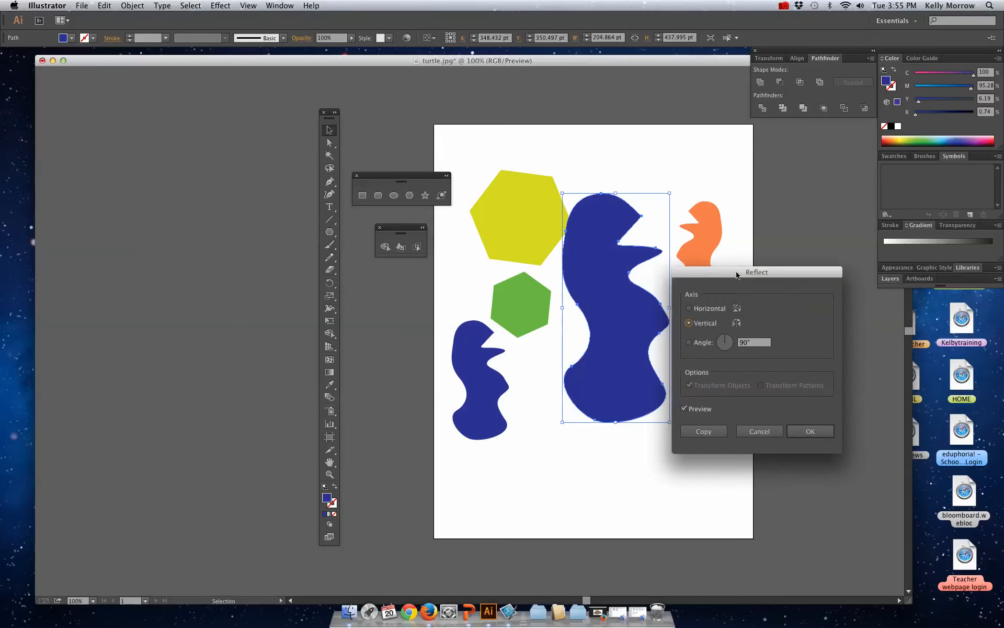
left_click_drag(757, 272, 787, 240)
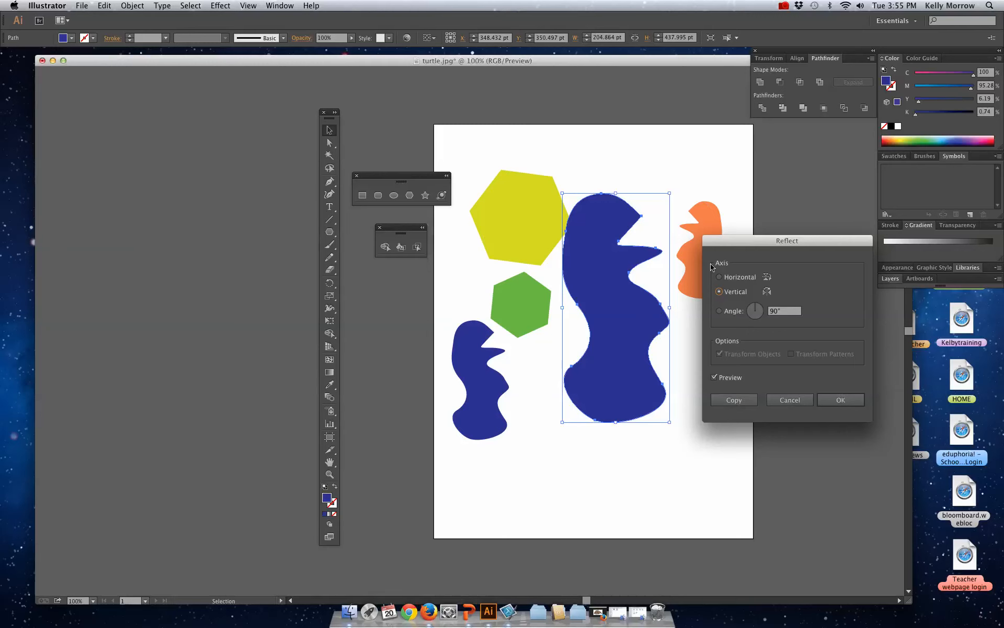
left_click(720, 276)
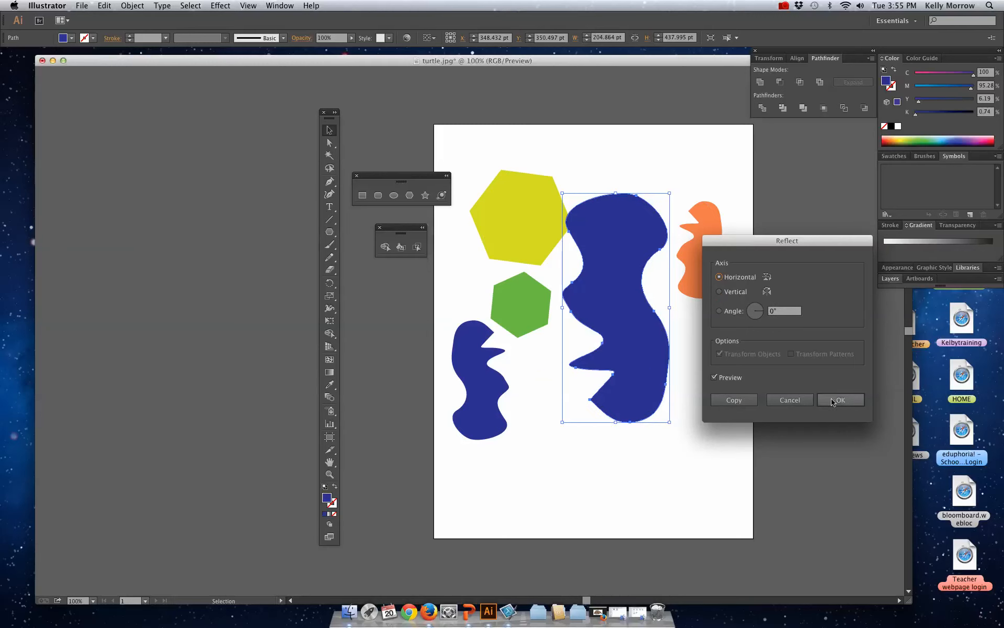
left_click(839, 399)
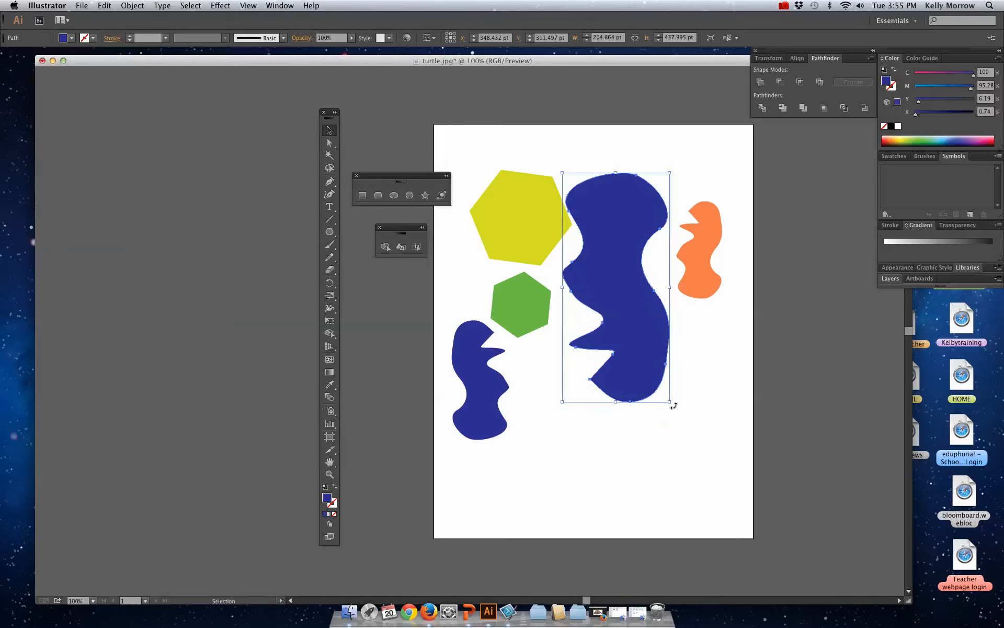
left_click_drag(667, 403, 605, 413)
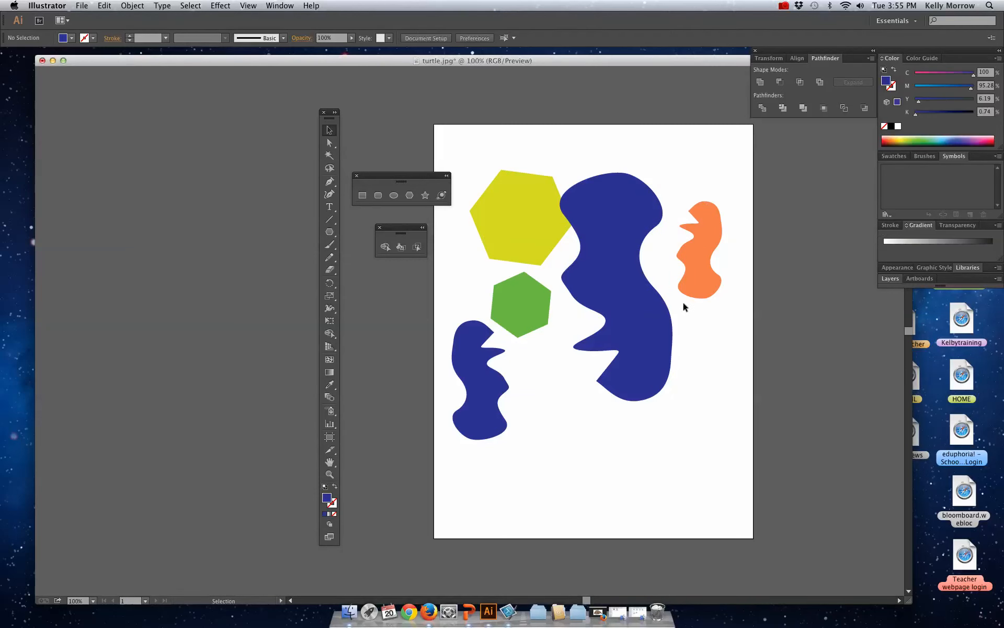
- Place the orange blob over the blue blob's upper right and Shape Builder their overlap
left_click_drag(698, 250, 663, 314)
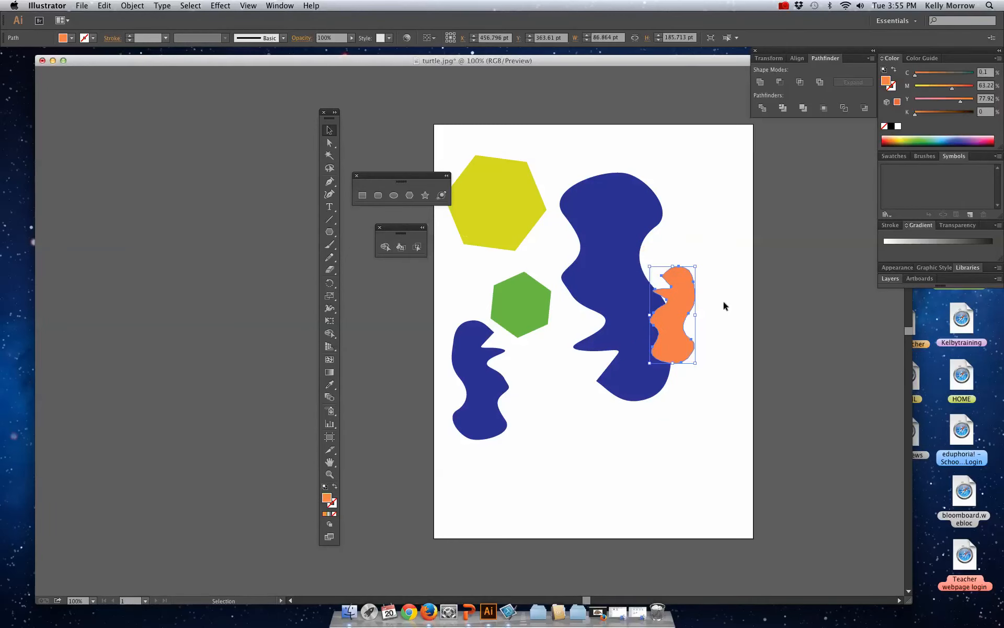
left_click_drag(673, 313, 673, 189)
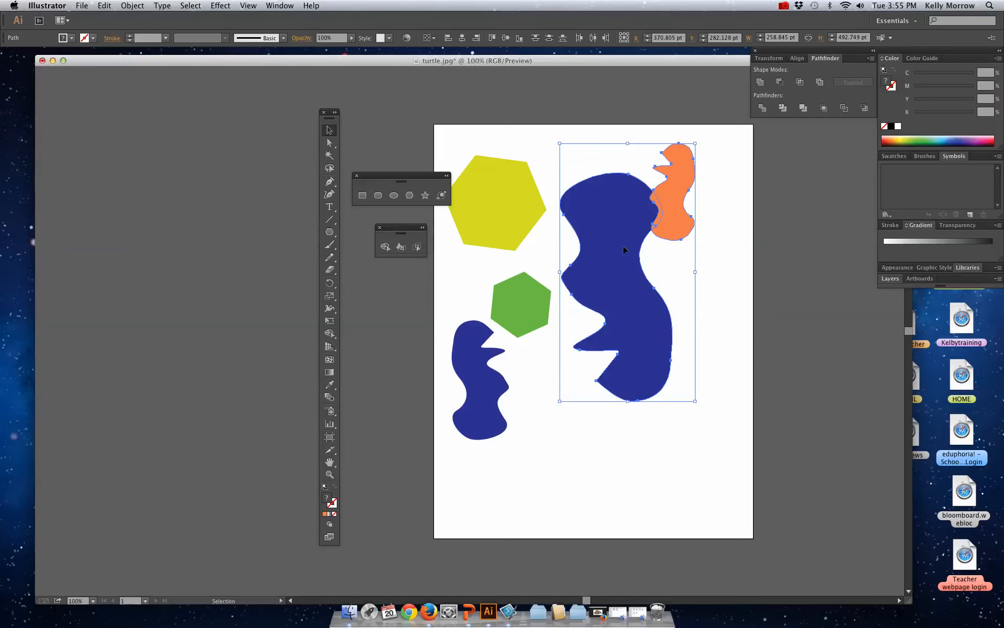
left_click(328, 333)
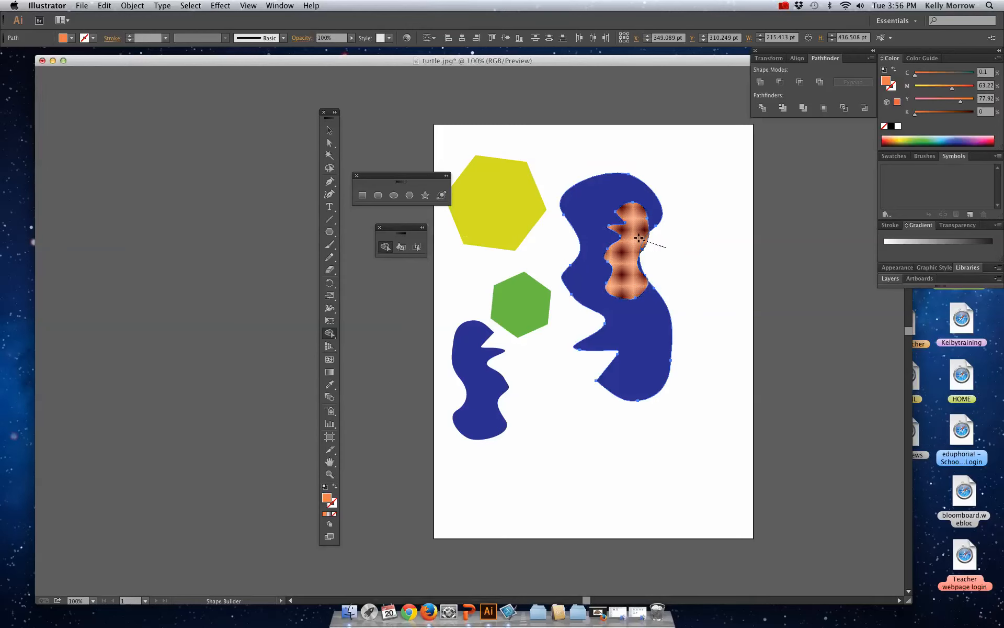
left_click(625, 246)
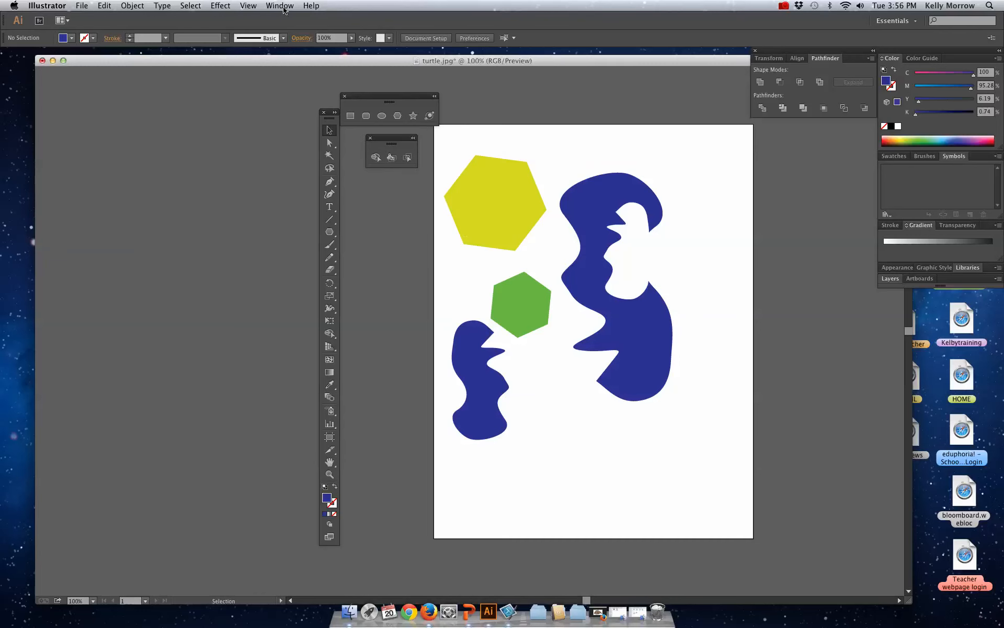
mouse_move(262, 10)
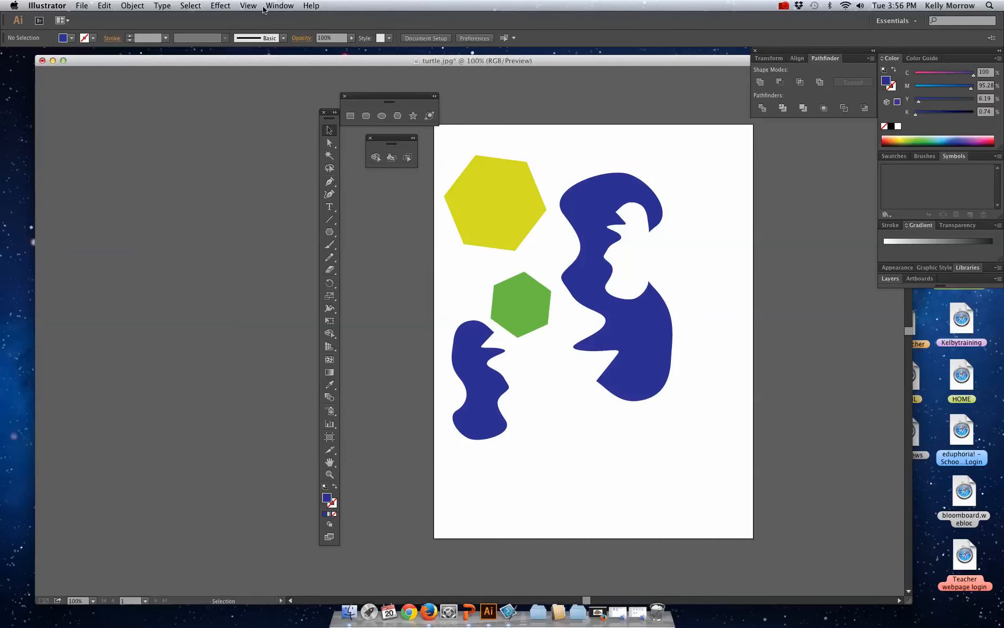
left_click(279, 5)
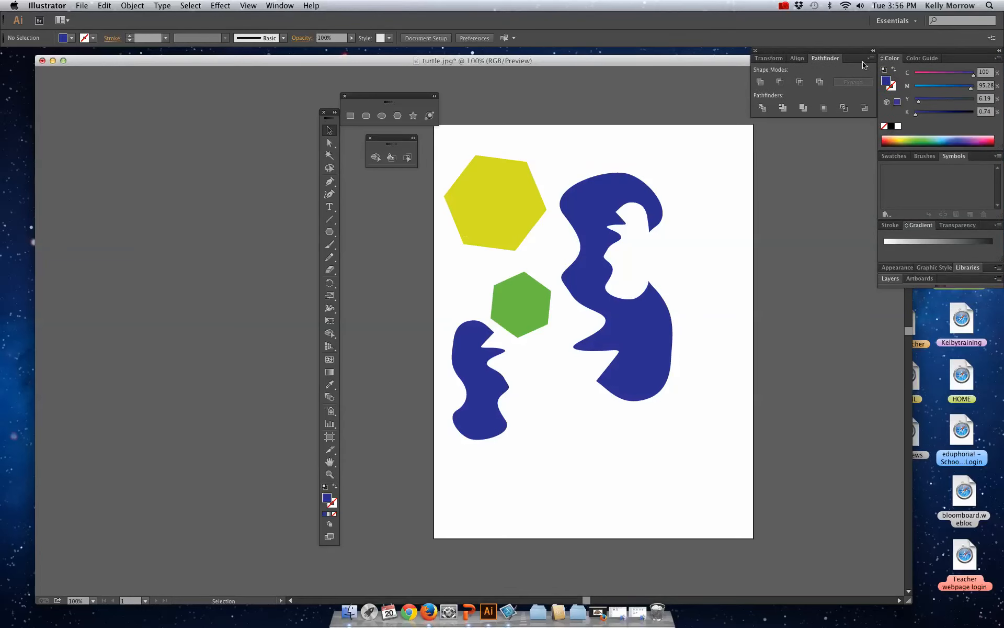
mouse_move(772, 57)
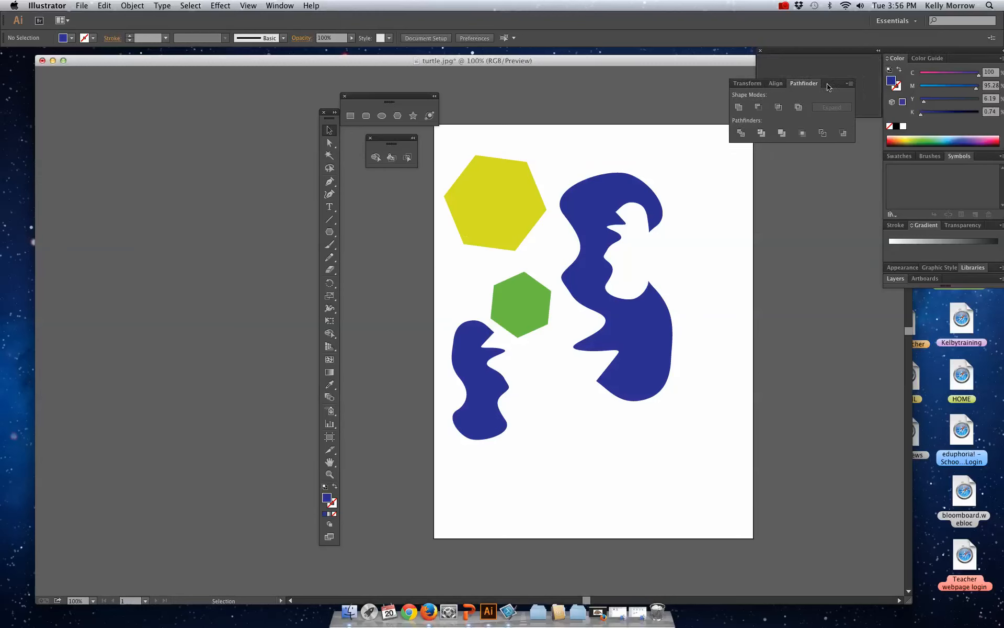
left_click_drag(804, 83, 698, 261)
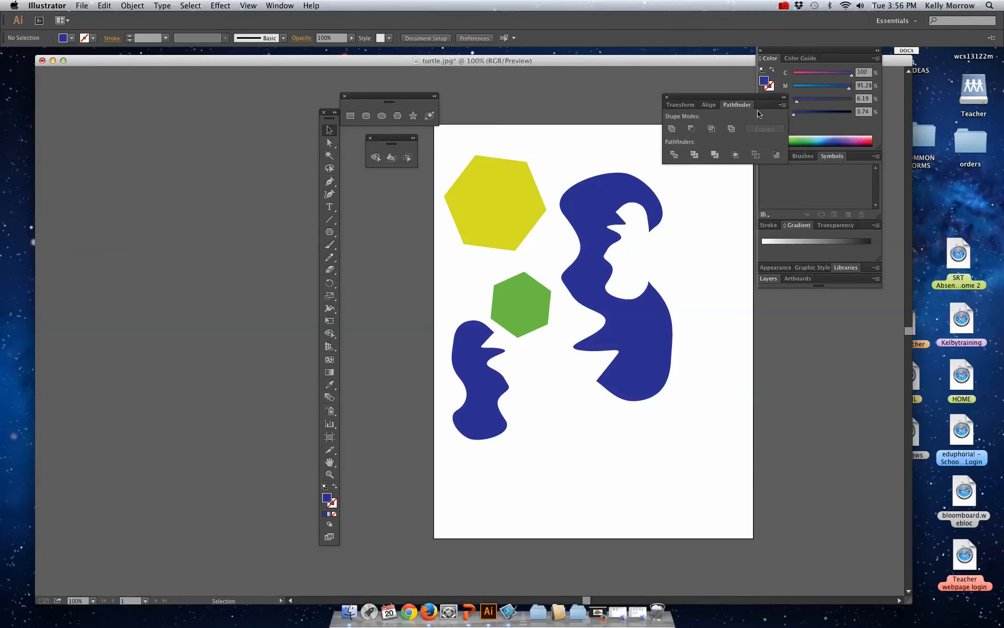
left_click_drag(737, 104, 703, 58)
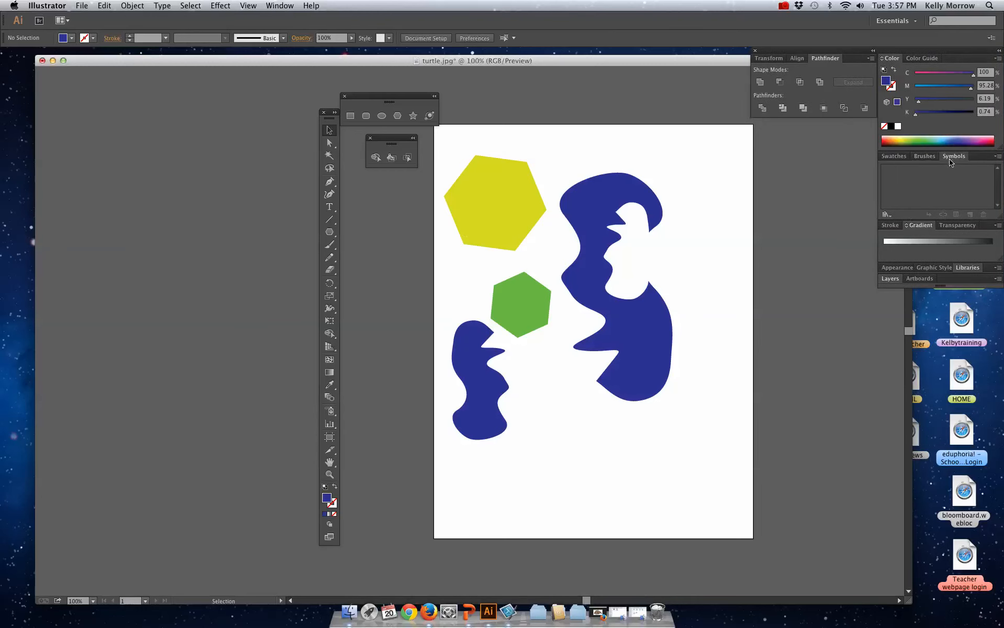
mouse_move(780, 219)
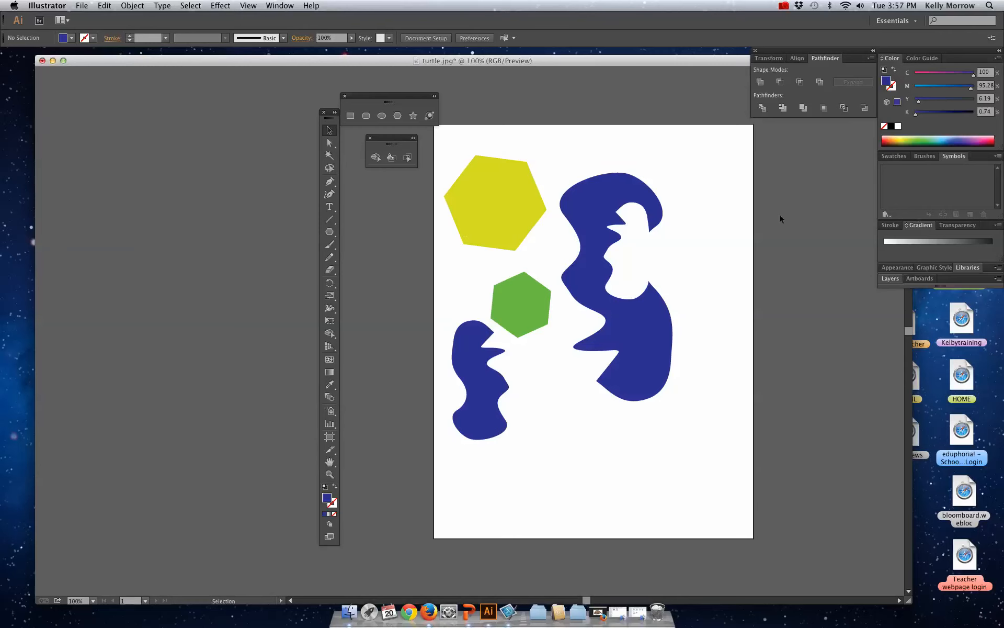
mouse_move(676, 190)
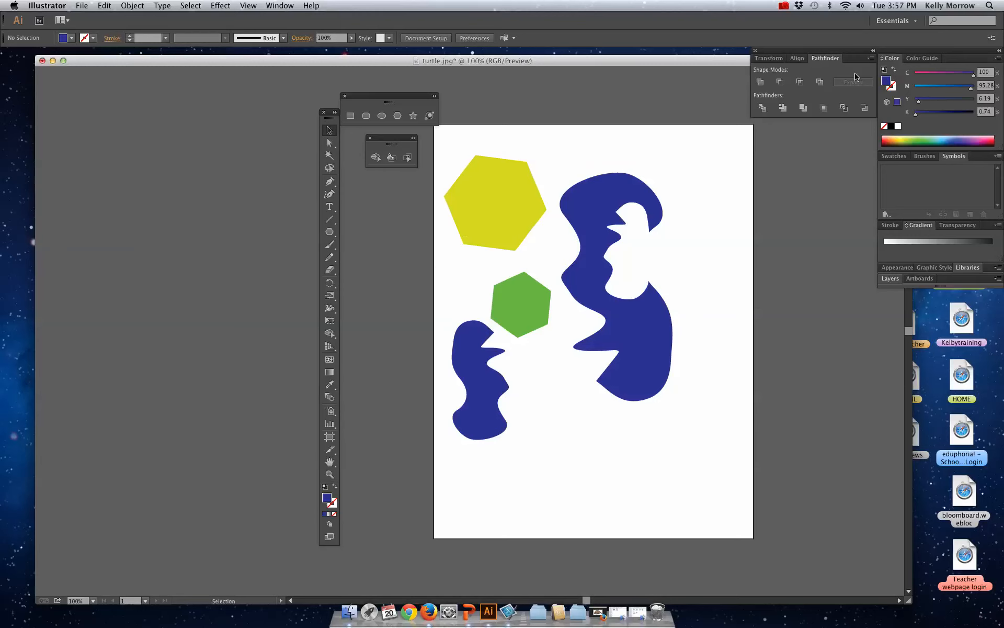
mouse_move(330, 133)
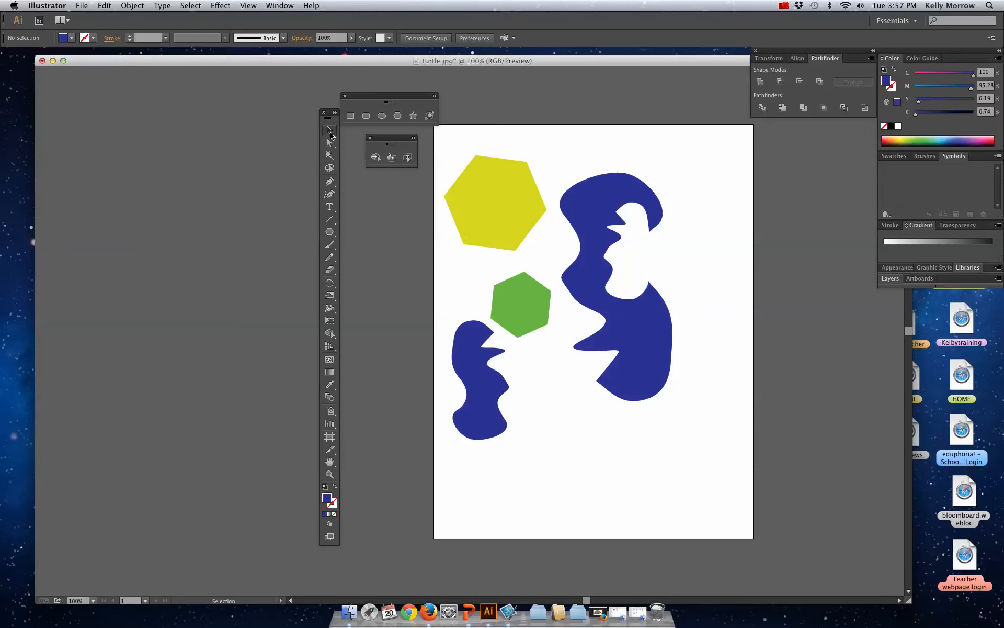
- Drag the small blue wave onto the large blue shape and Unite them
left_click_drag(487, 336, 685, 336)
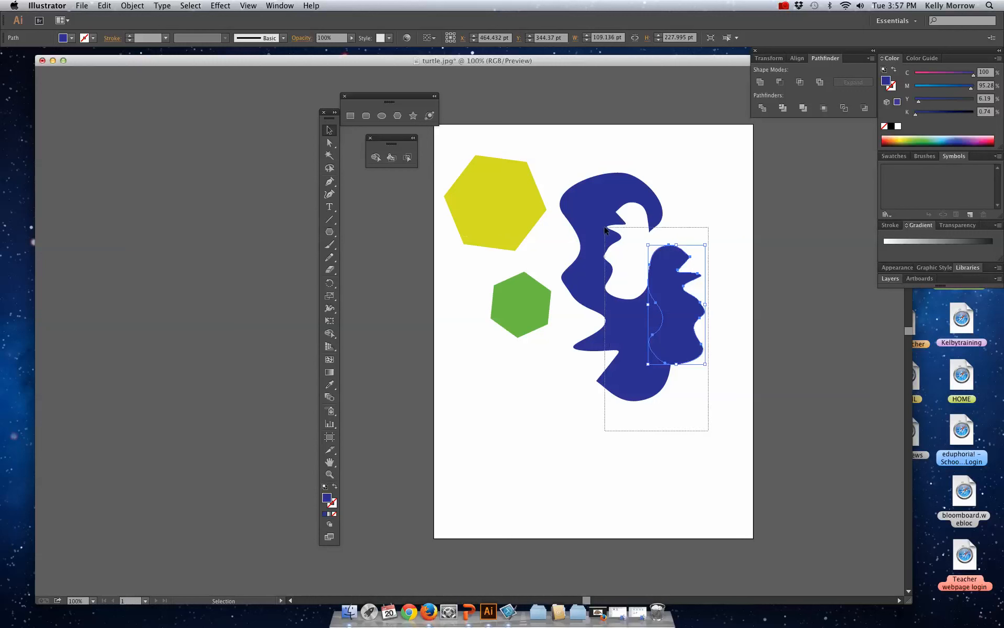
left_click(760, 82)
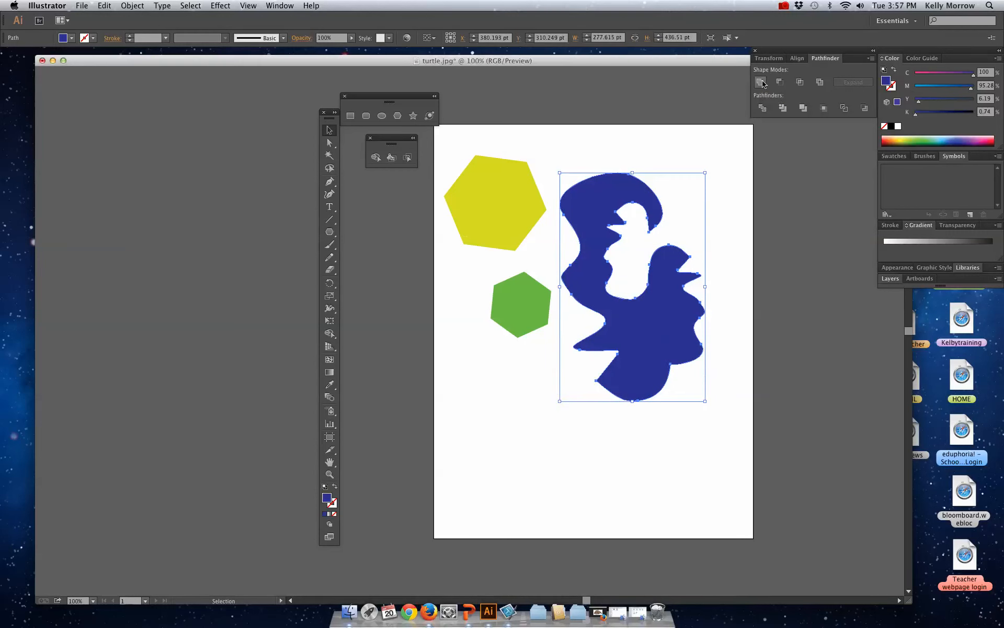
left_click(573, 468)
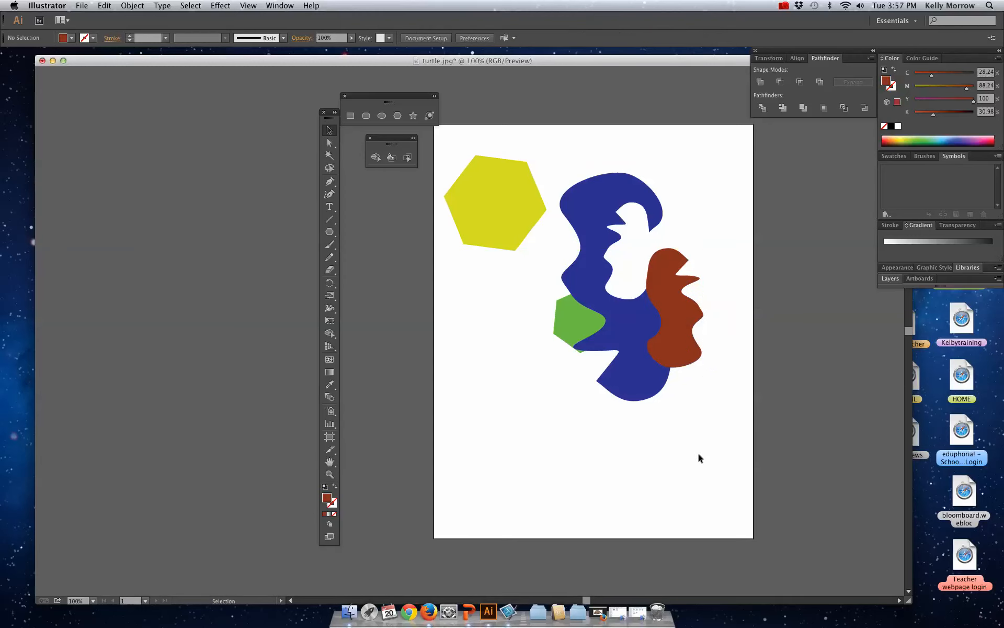
- Select the blue, green and brown shapes, shift the green hexagon clear, and try Pathfinder buttons
left_click(616, 288)
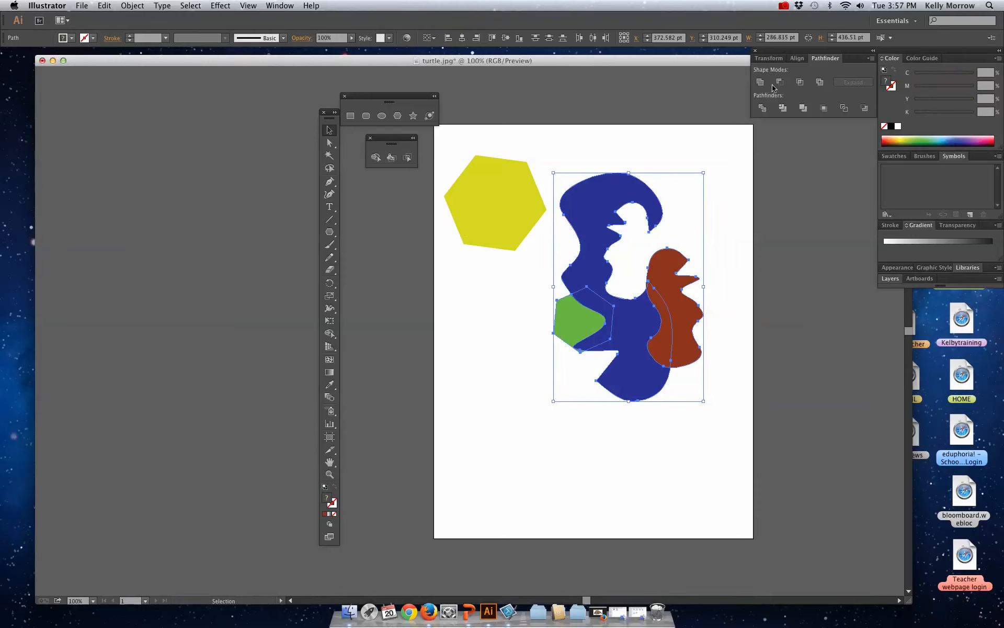
left_click(512, 461)
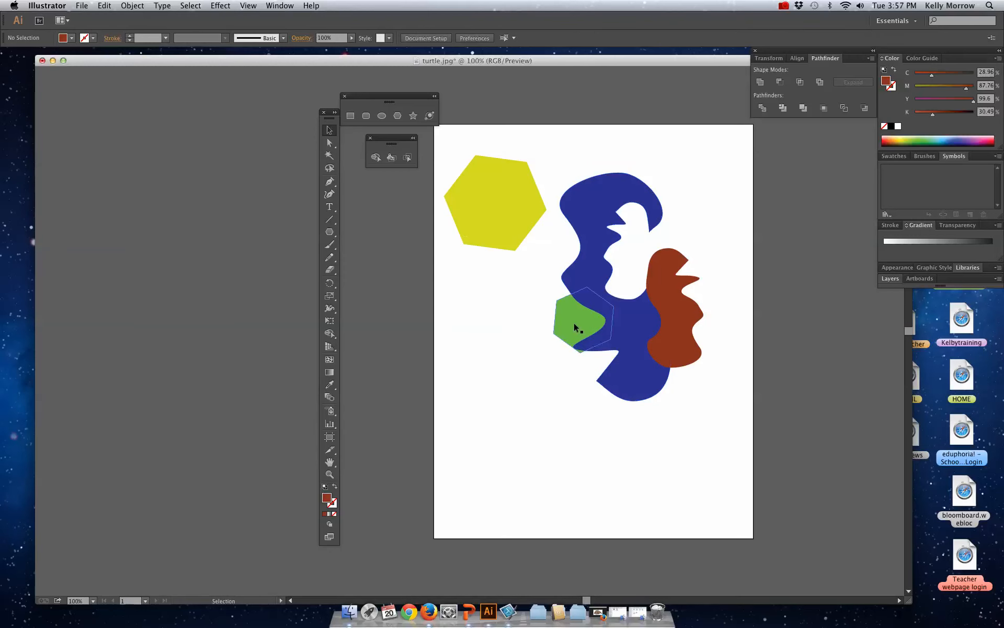
left_click_drag(580, 323, 502, 301)
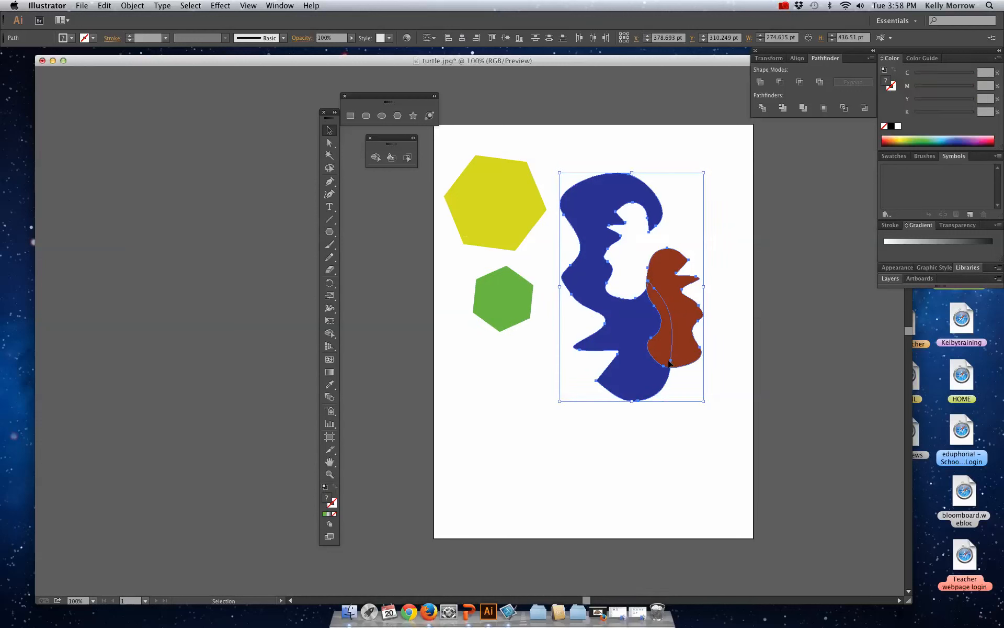
mouse_move(590, 288)
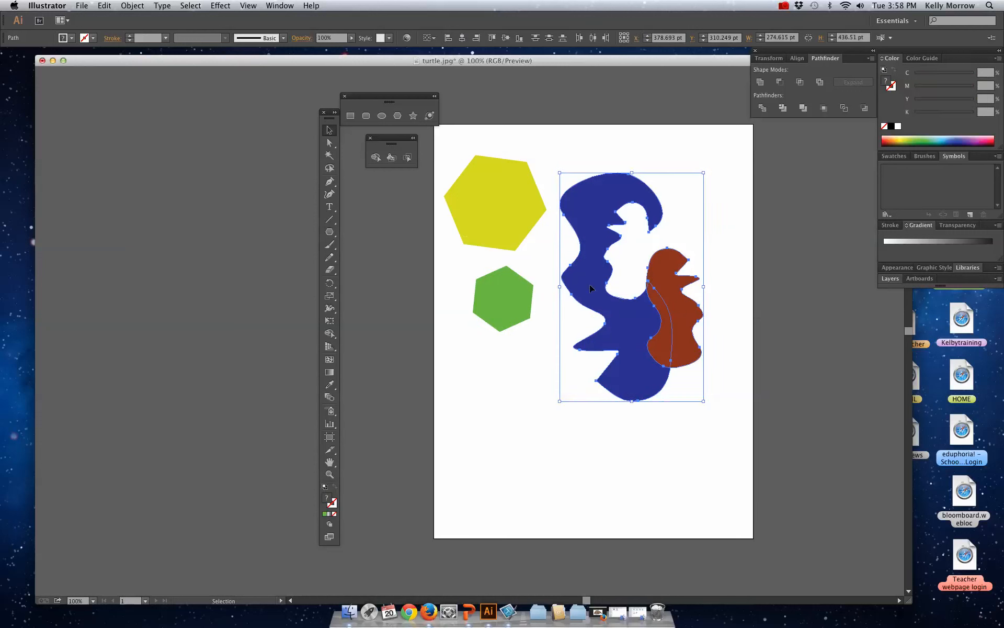
mouse_move(780, 81)
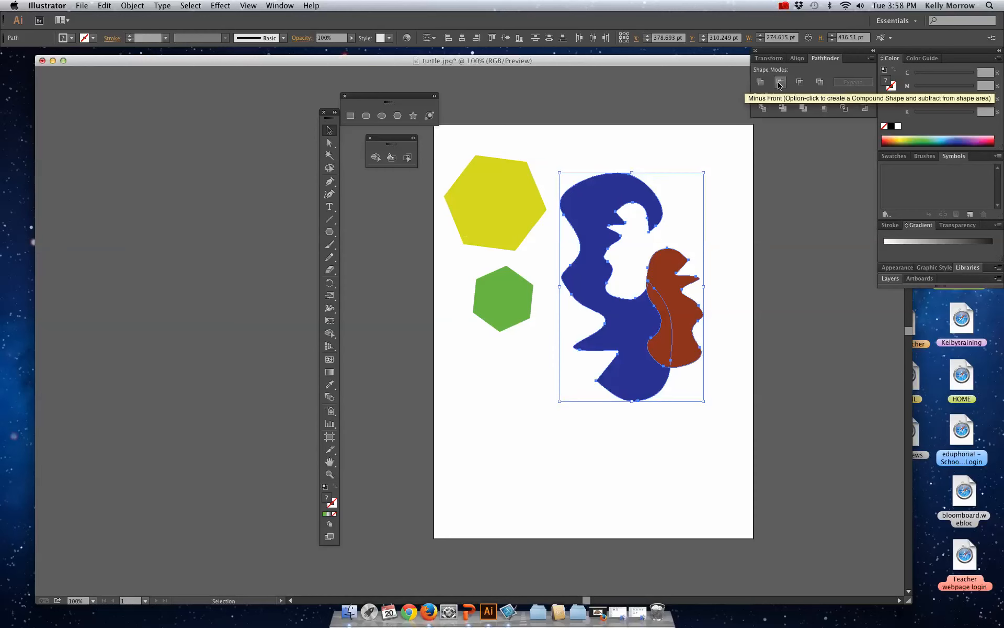
left_click(760, 82)
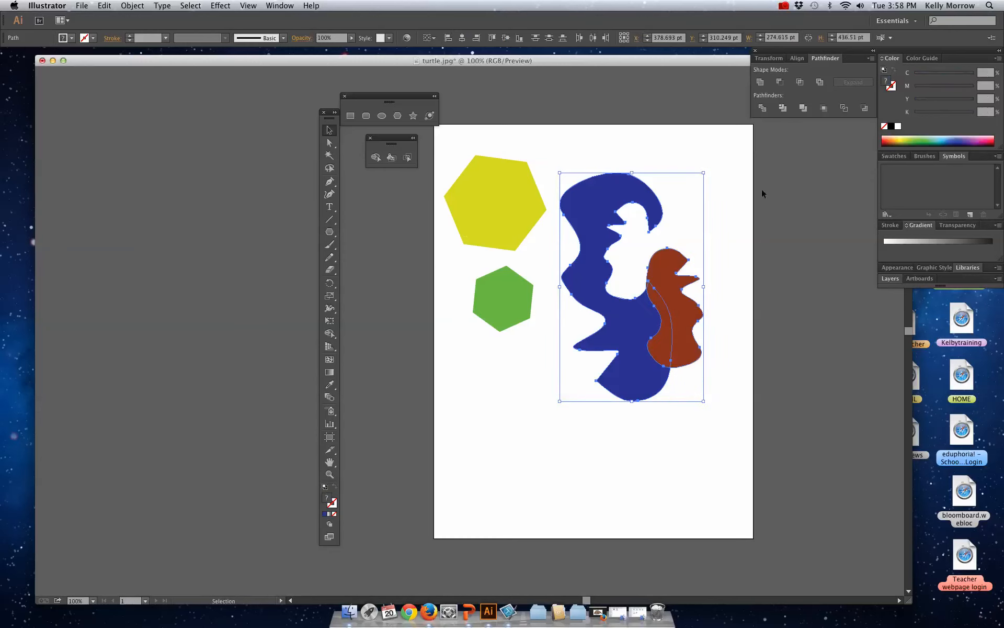
left_click(800, 82)
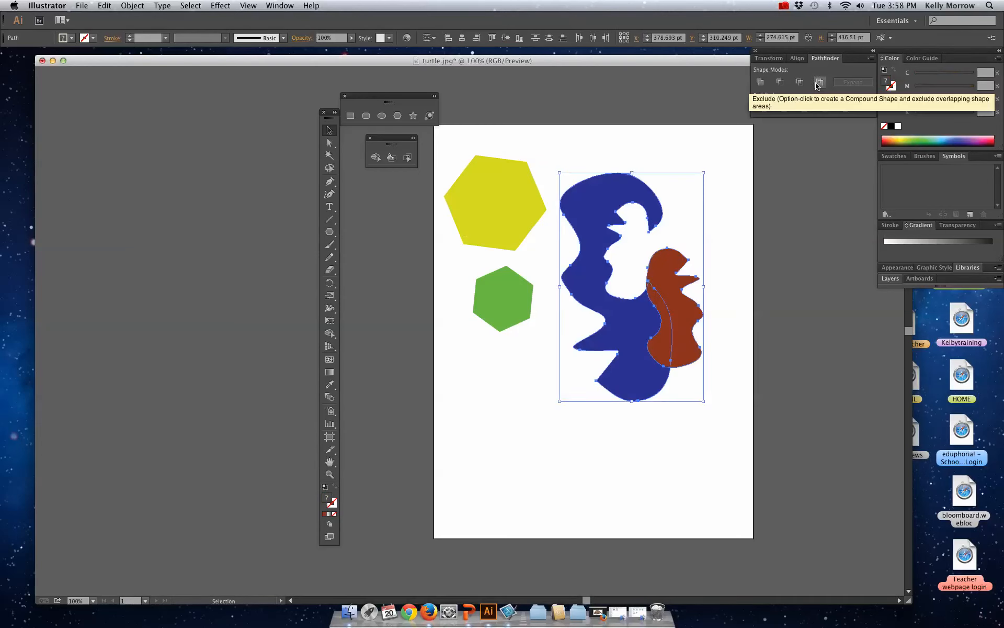
left_click(759, 82)
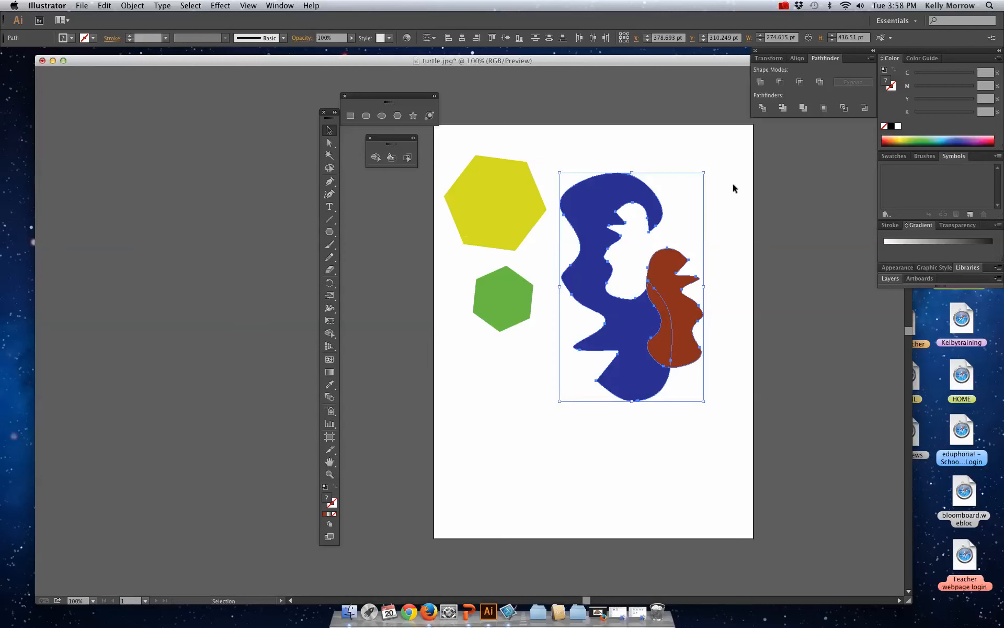
mouse_move(688, 186)
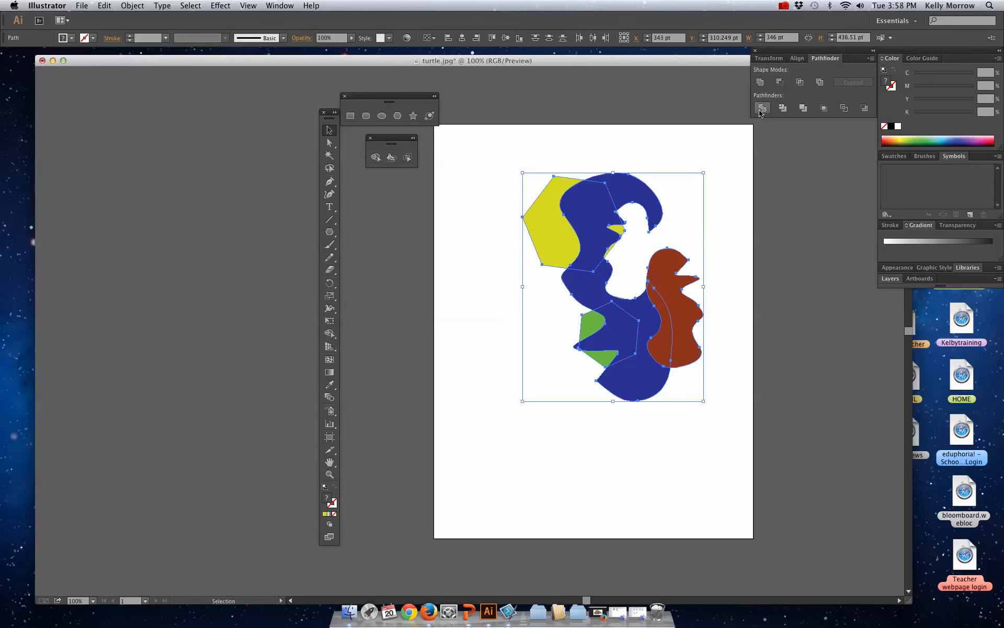
mouse_move(762, 107)
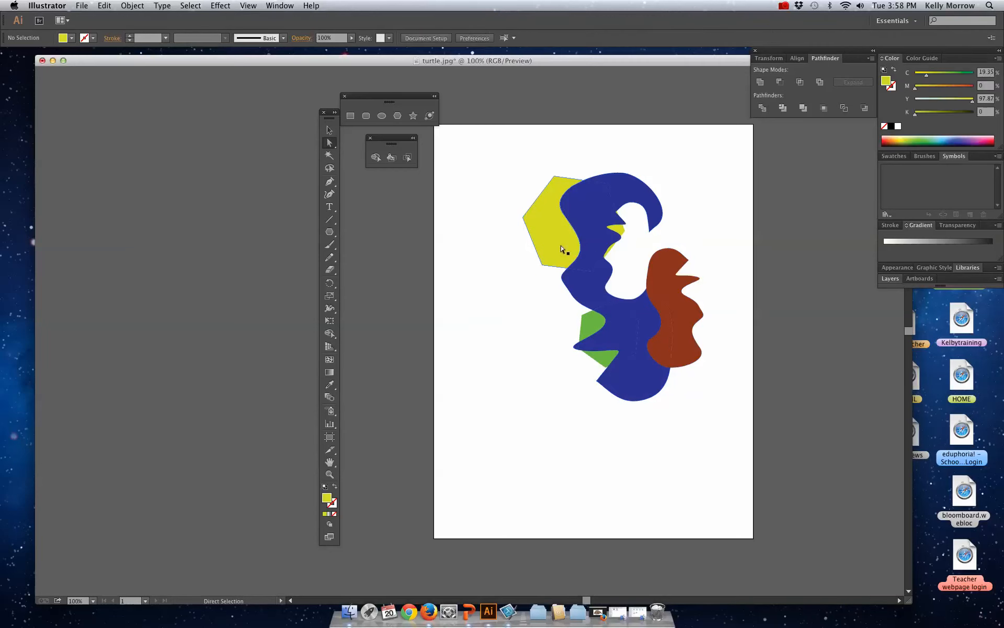
- Drag the divided pieces apart, select the group, and apply Object > Ungroup
left_click_drag(560, 248, 502, 340)
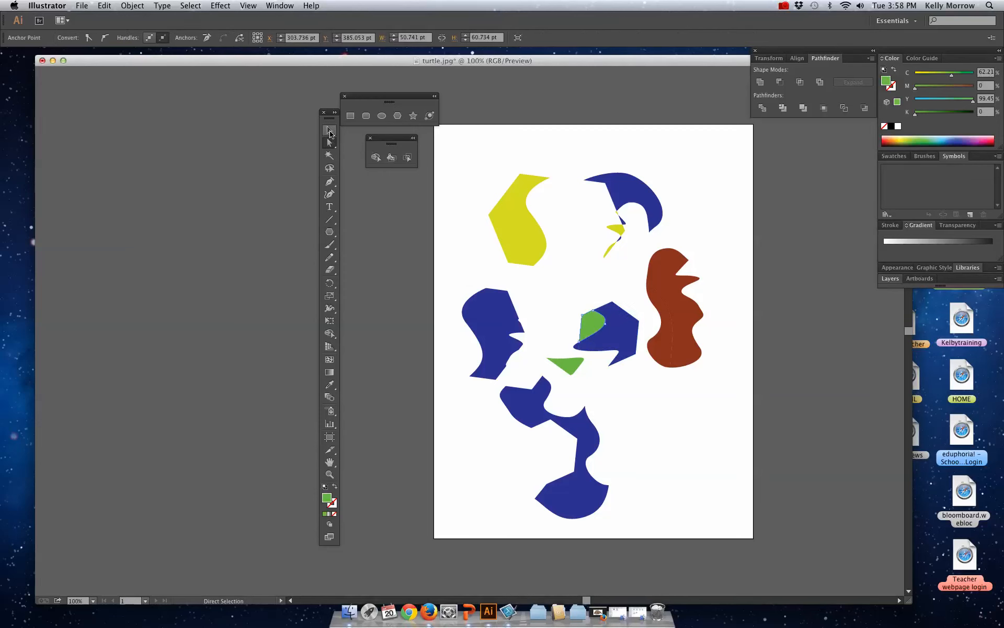
left_click(329, 130)
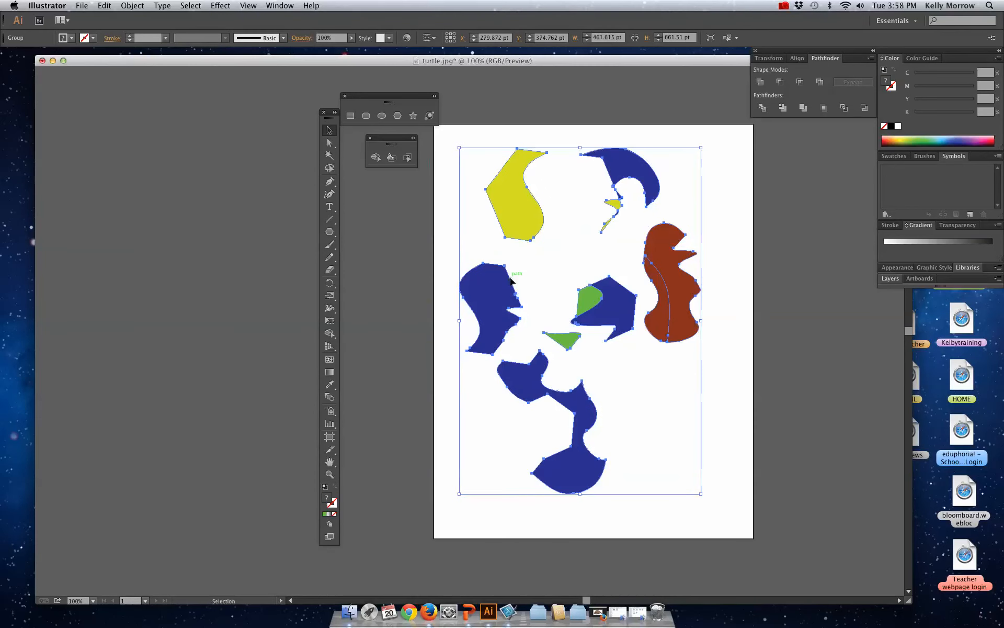
mouse_move(517, 247)
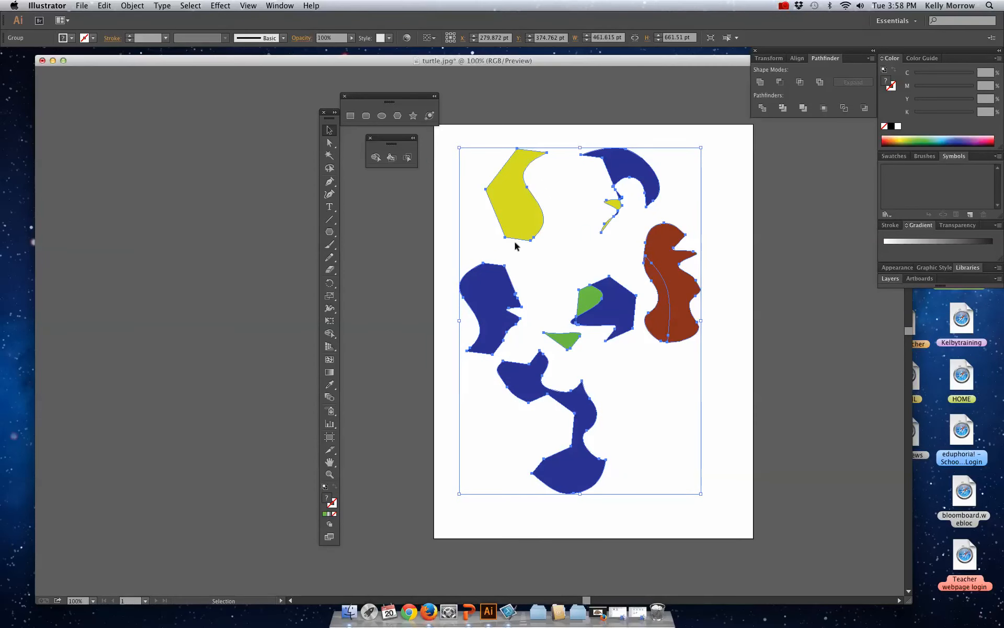
left_click(131, 5)
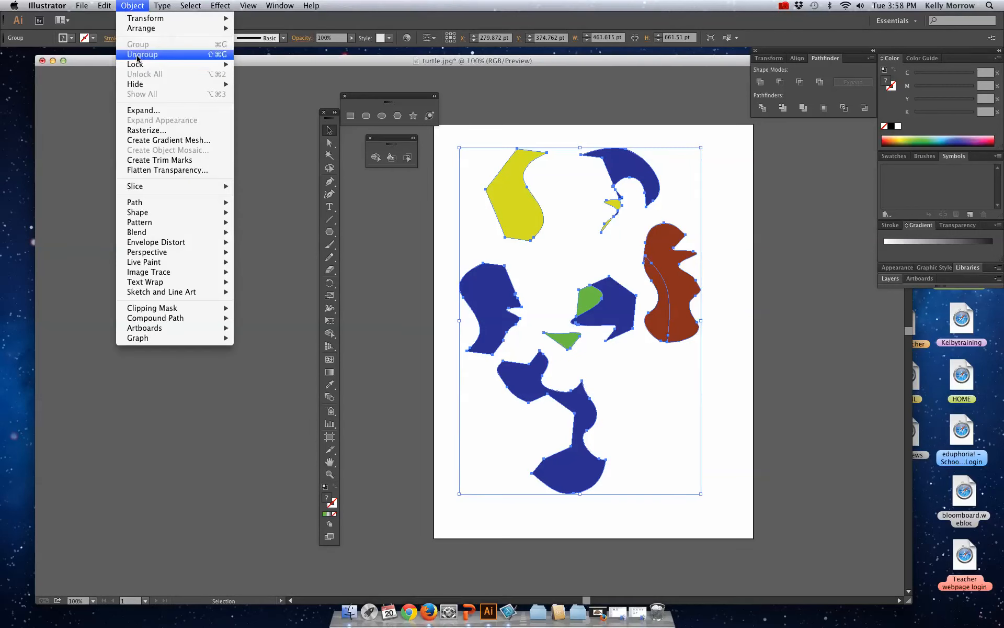
left_click(142, 54)
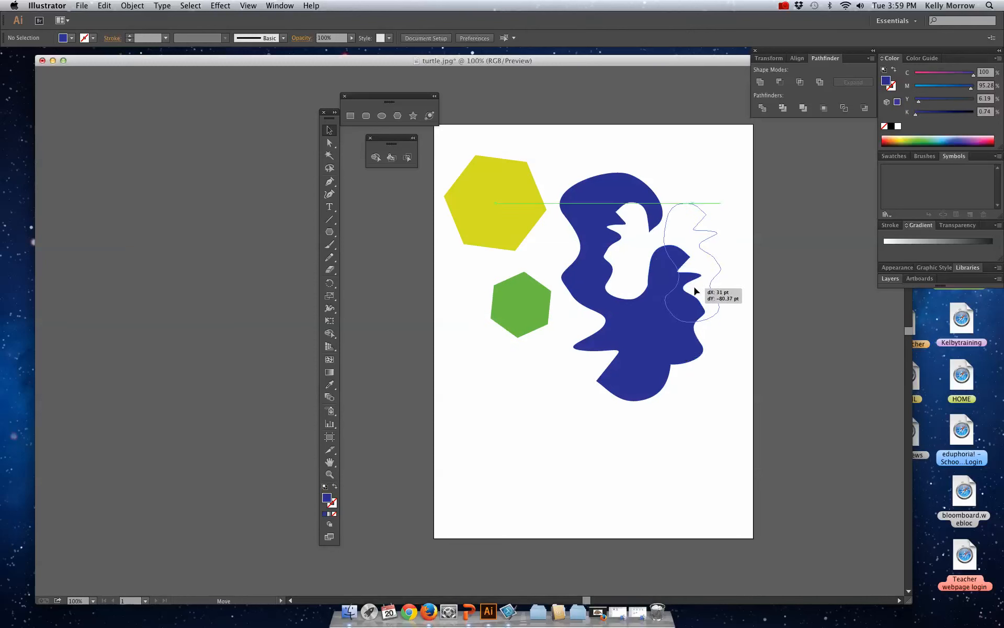
- Select the small blue wavy shape and drag it onto the large blue shape
left_click(783, 107)
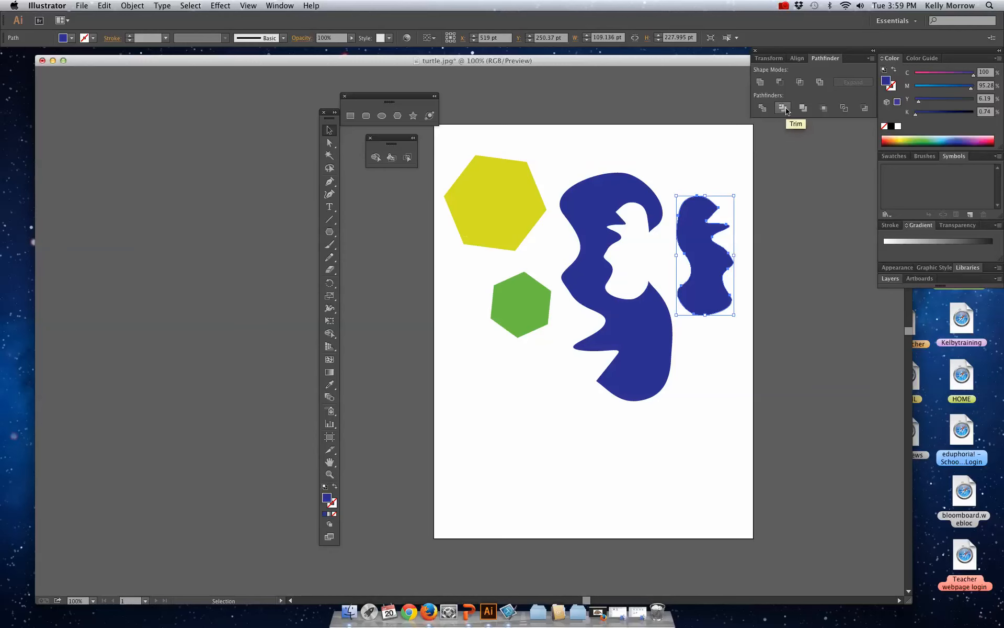
left_click_drag(705, 253, 670, 356)
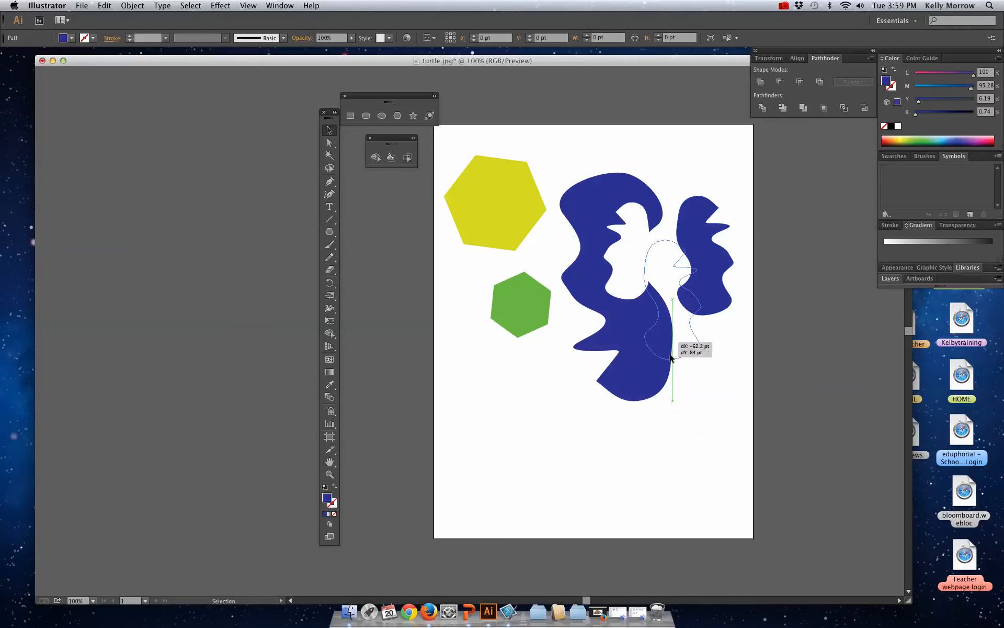
left_click(784, 108)
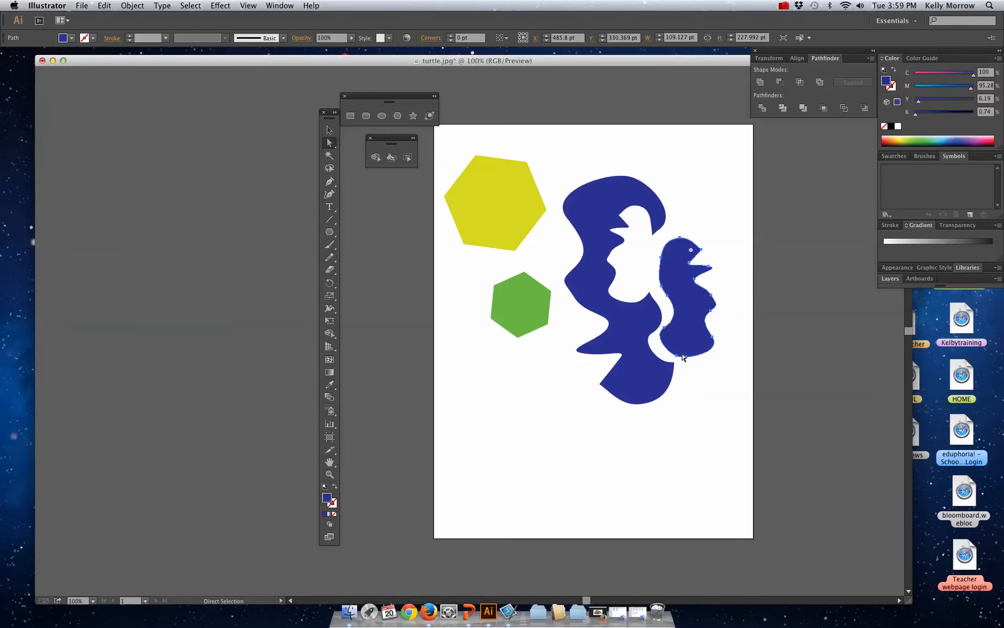
mouse_move(664, 286)
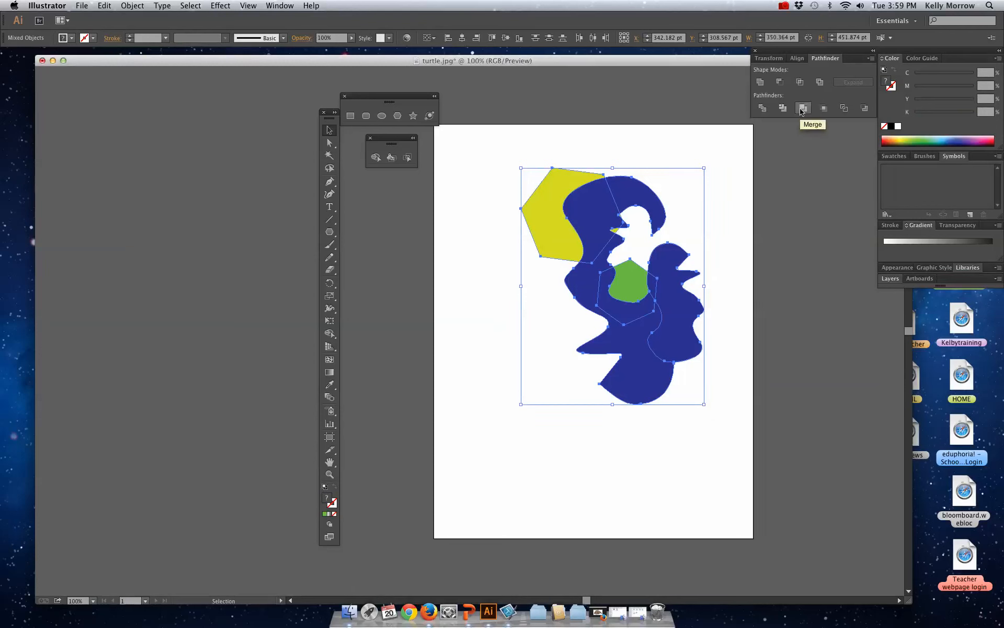
- Apply Pathfinder Merge to the selected shapes and drag the trimmed yellow piece aside
left_click(803, 108)
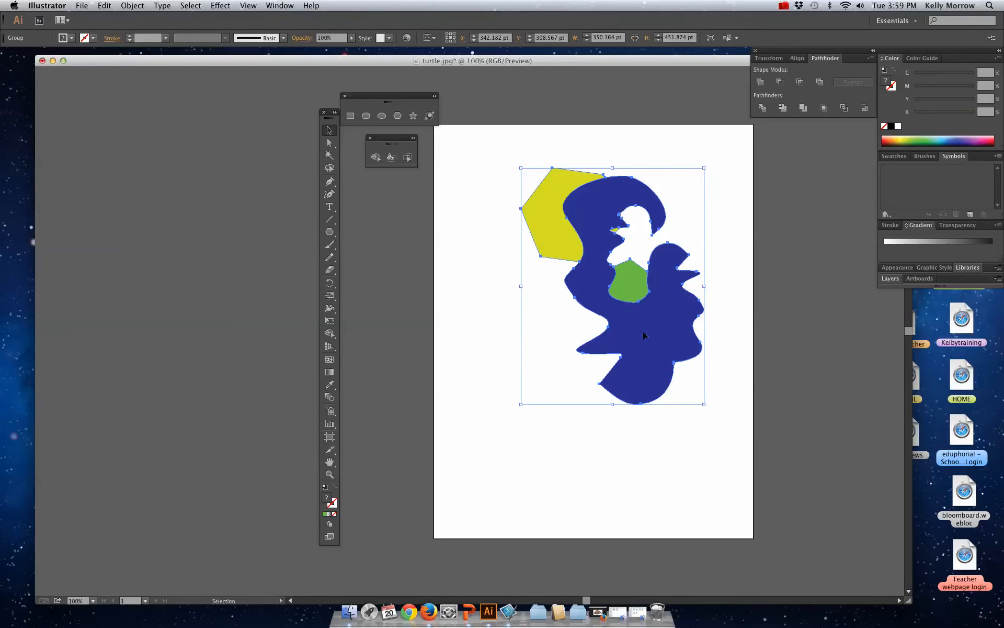
mouse_move(473, 289)
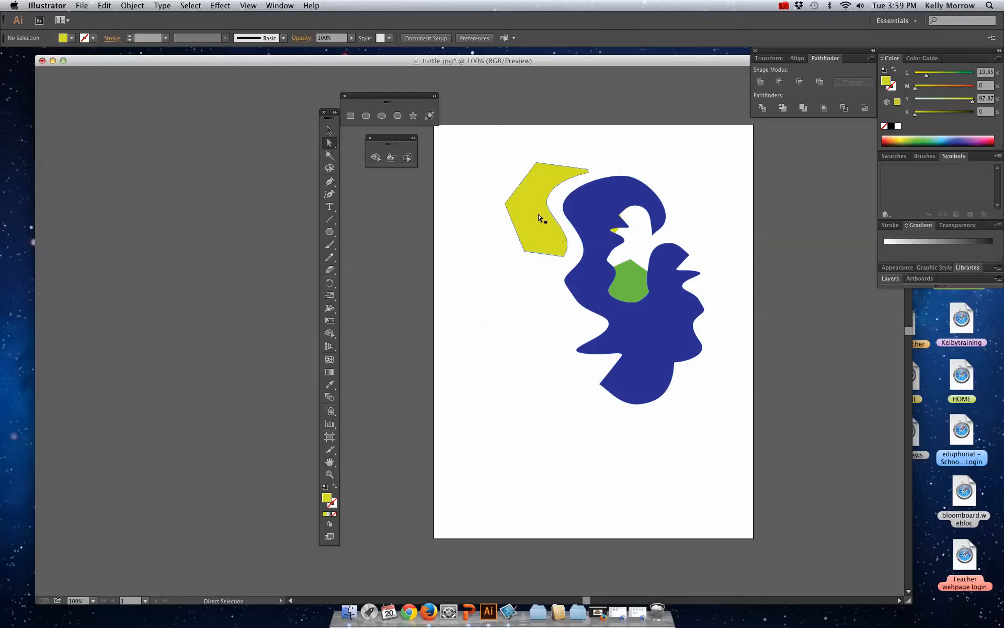
mouse_move(582, 253)
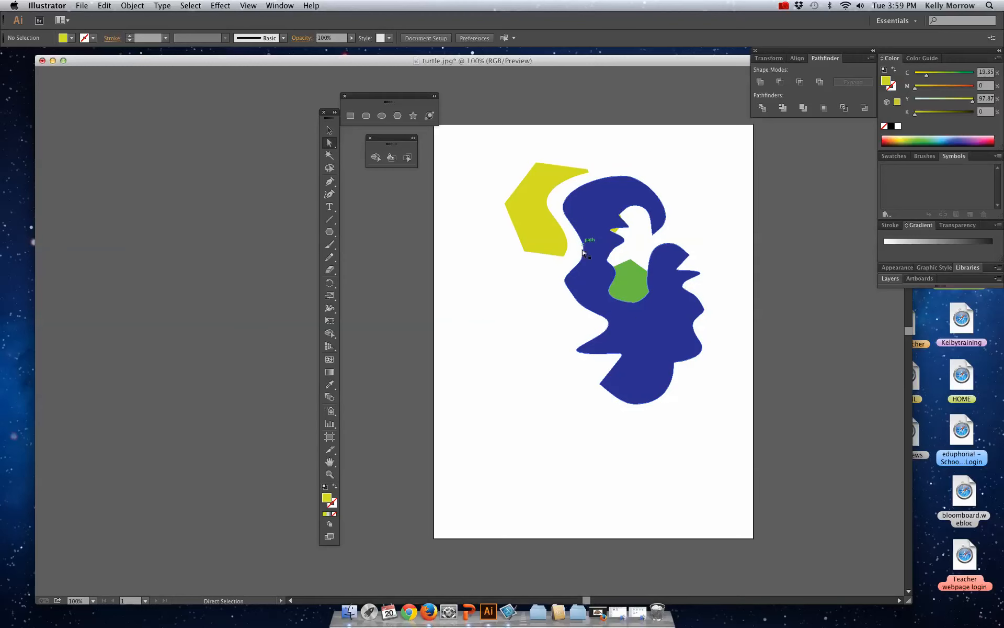
left_click_drag(583, 250, 704, 198)
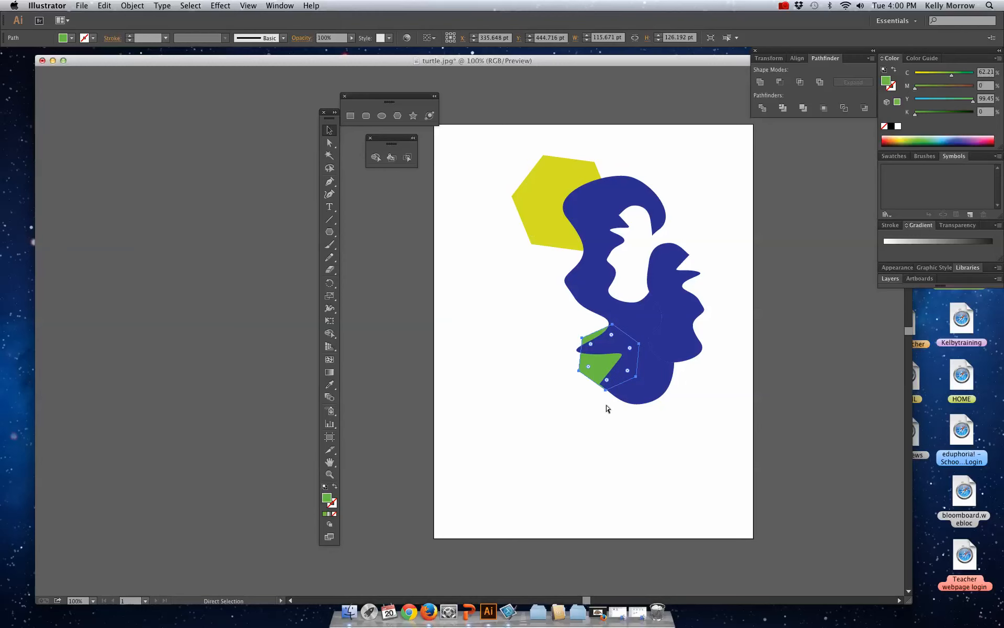
- Use Arrange > Bring to Front on the green hexagon
right_click(602, 371)
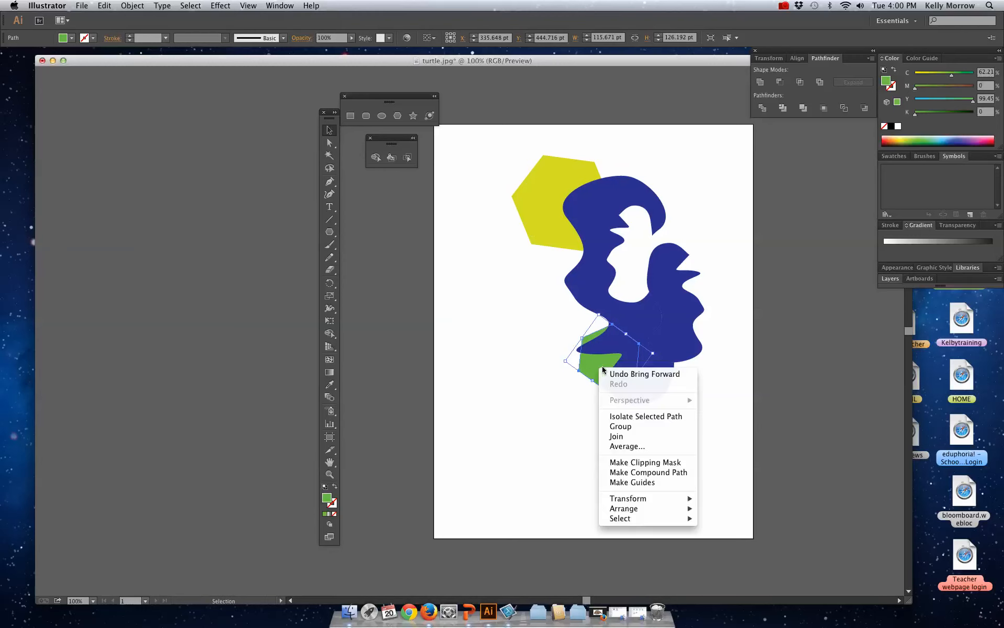
mouse_move(624, 508)
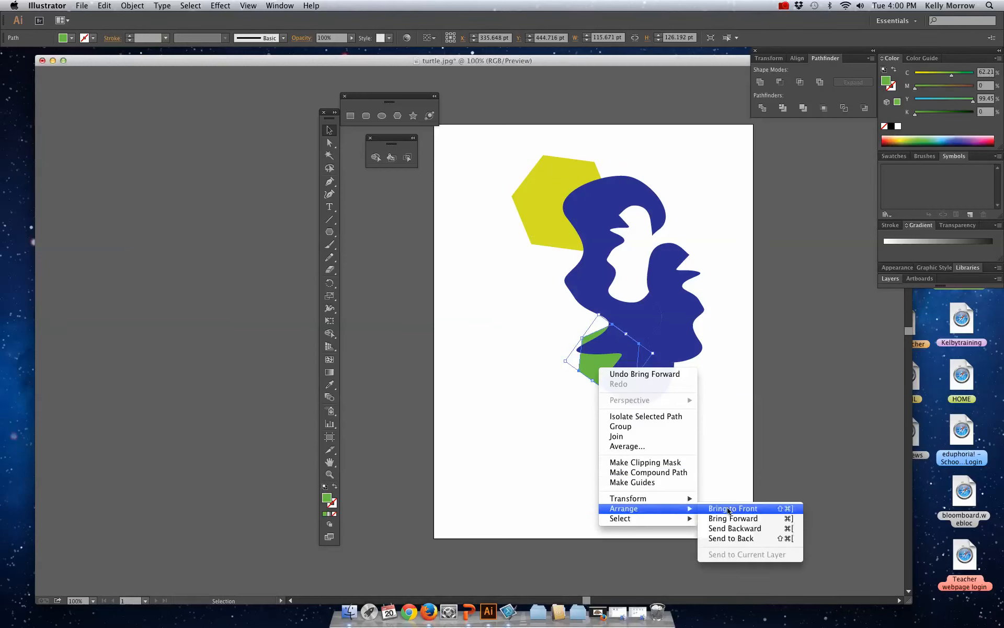
mouse_move(734, 508)
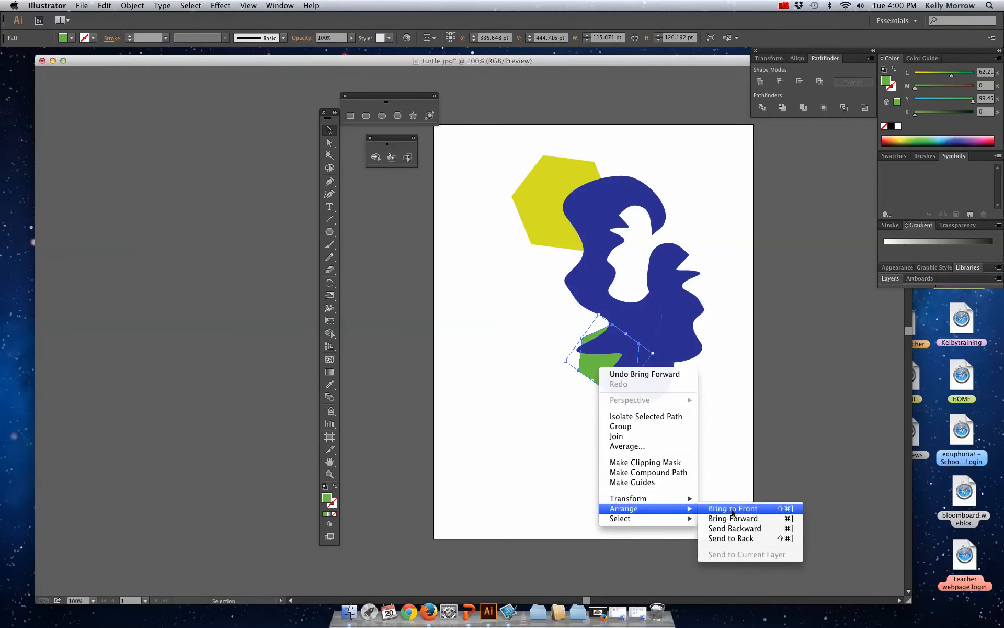
left_click(733, 507)
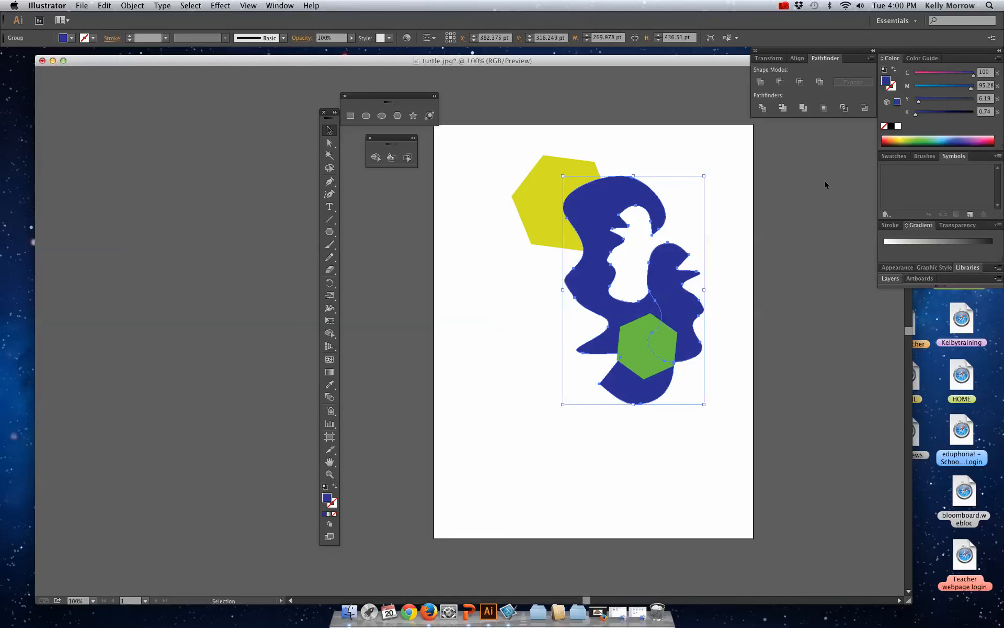
mouse_move(715, 371)
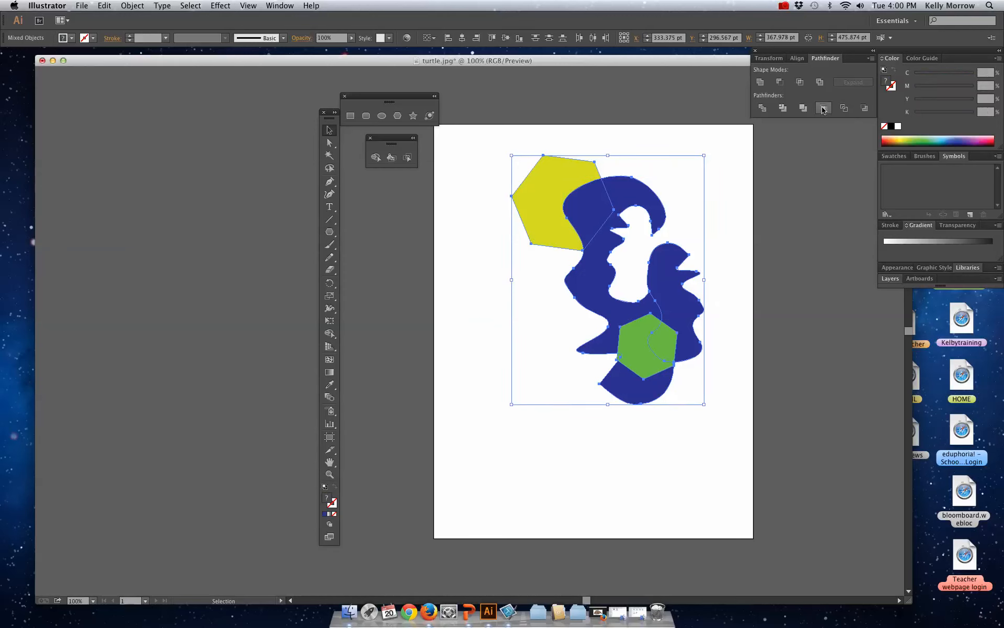
mouse_move(823, 107)
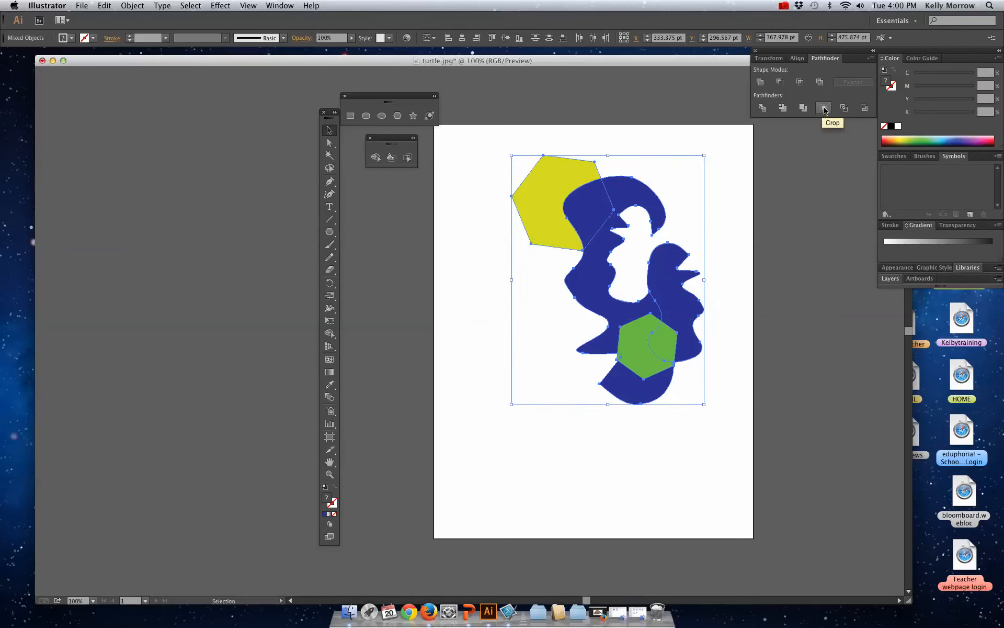
- Apply Pathfinder Crop to the shapes, then deselect and select the cropped hexagon
left_click(823, 108)
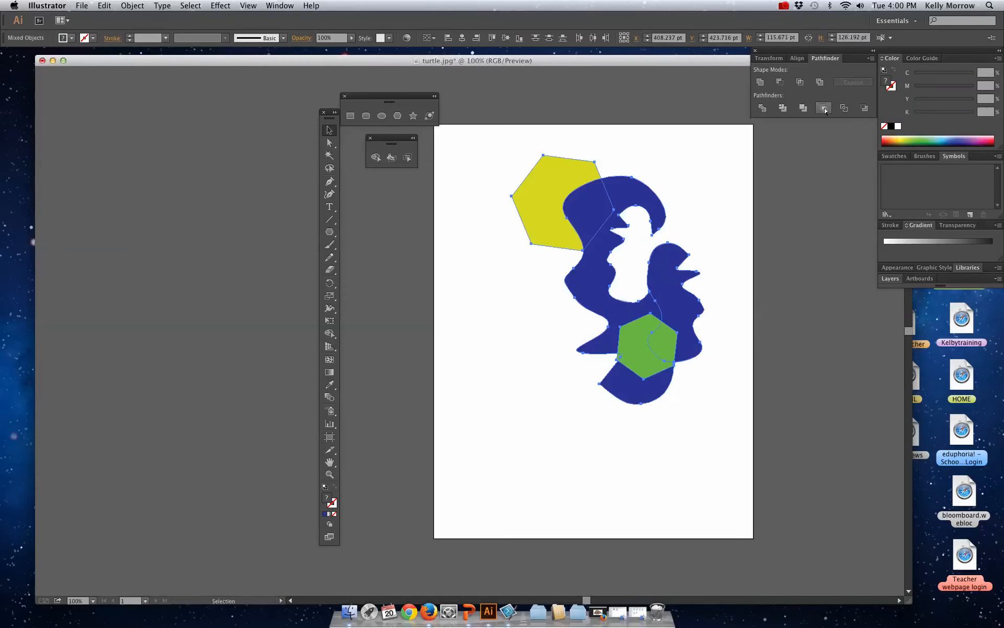
left_click(824, 108)
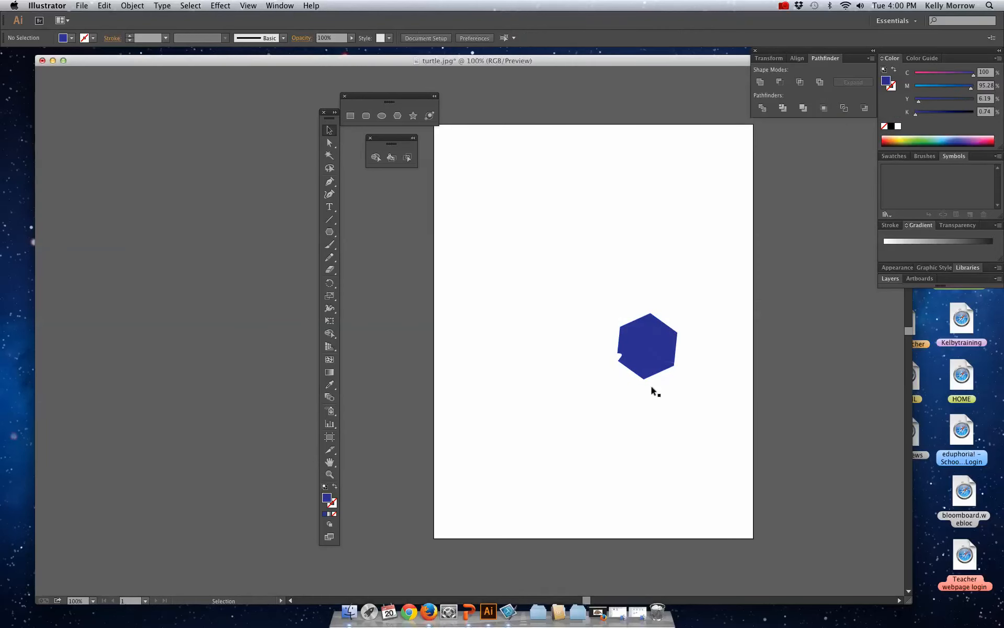
mouse_move(571, 322)
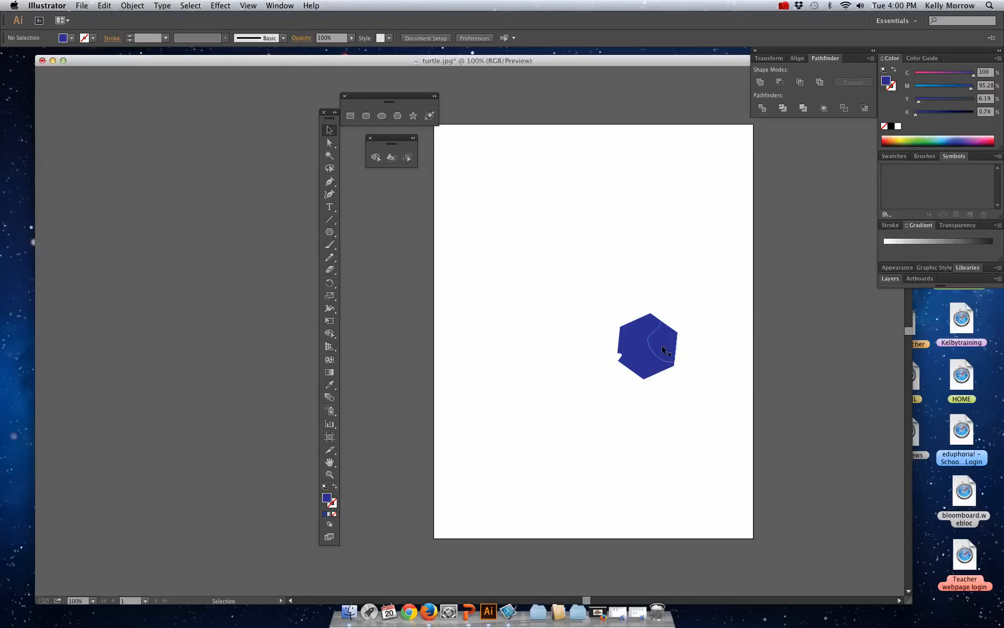
left_click(647, 346)
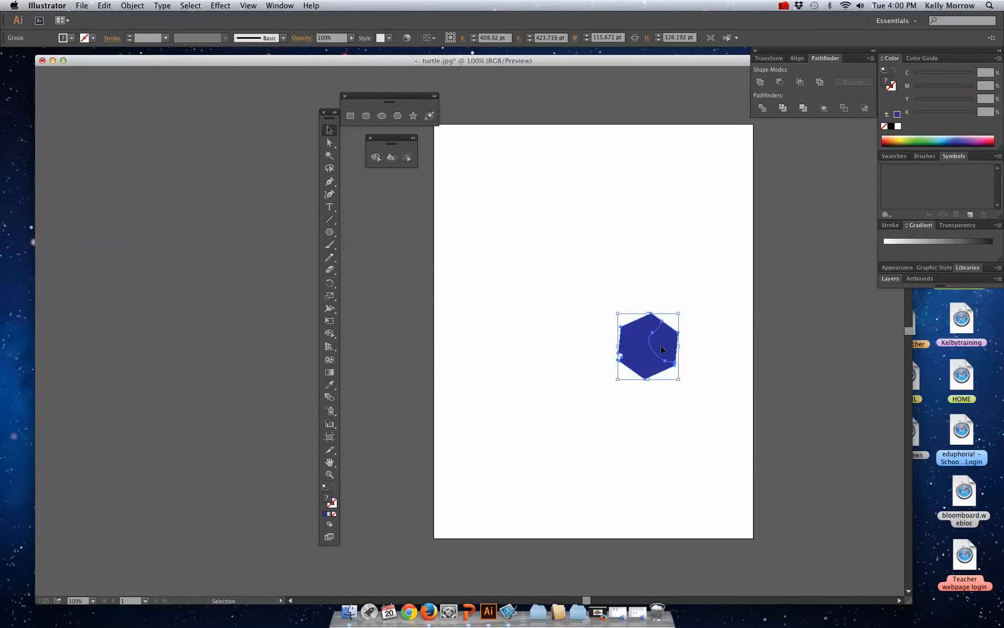
left_click(329, 142)
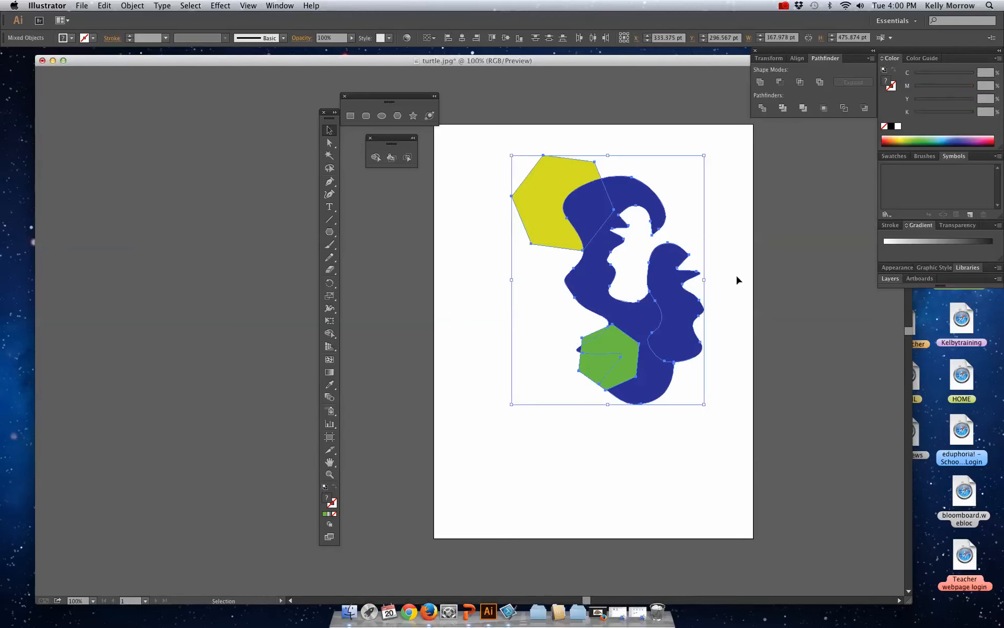
mouse_move(844, 108)
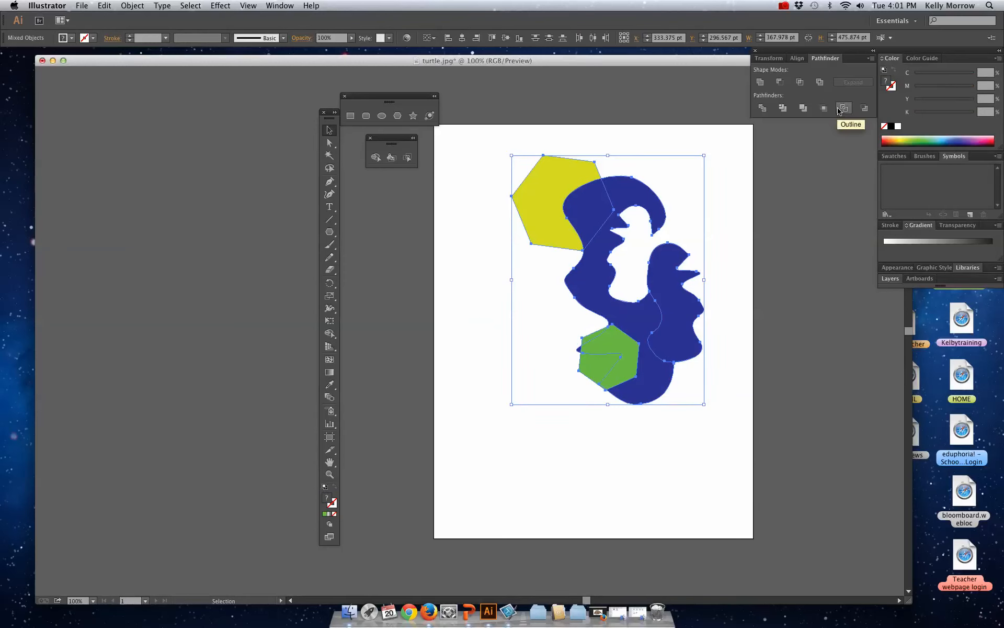
- Apply the Pathfinder Outline to the selected hexagons and blue shape, leaving thin unfilled segments
left_click(844, 108)
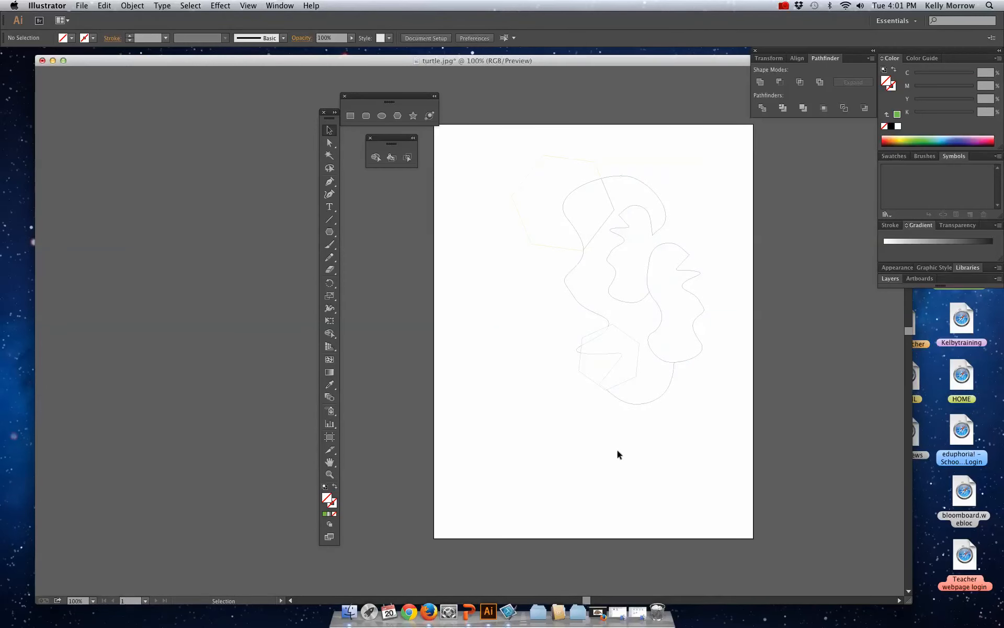